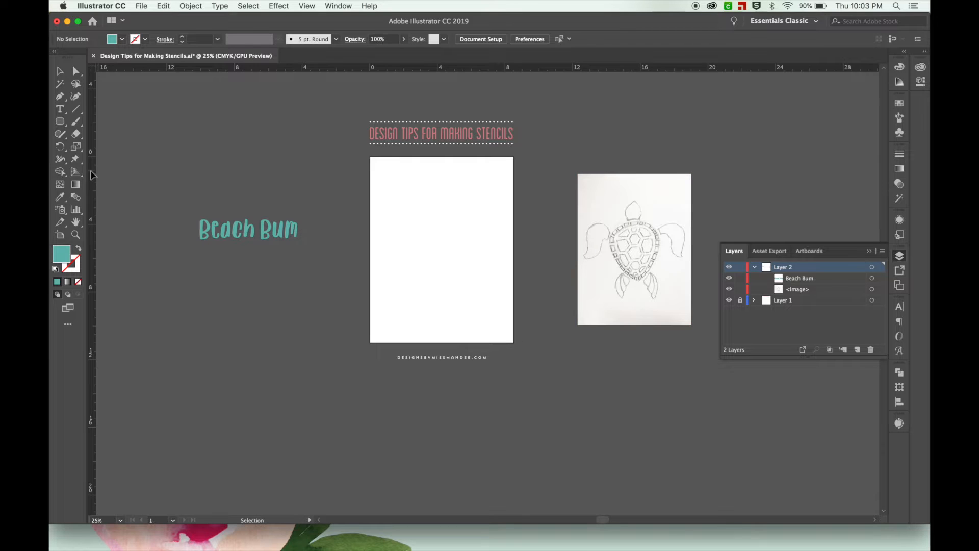
mouse_move(60, 121)
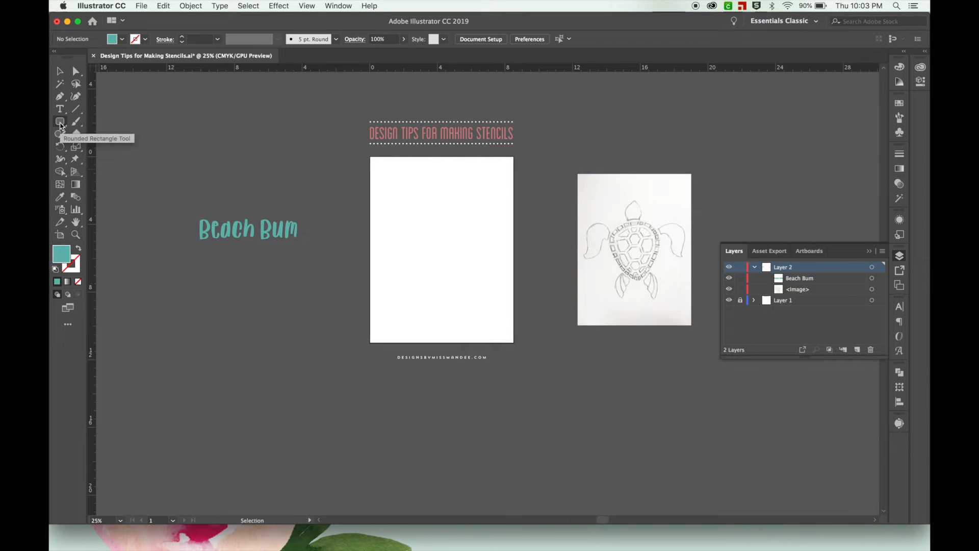
- Draw a 5 in by 7 in teal rectangle with the Rectangle Tool and deselect it
click(60, 122)
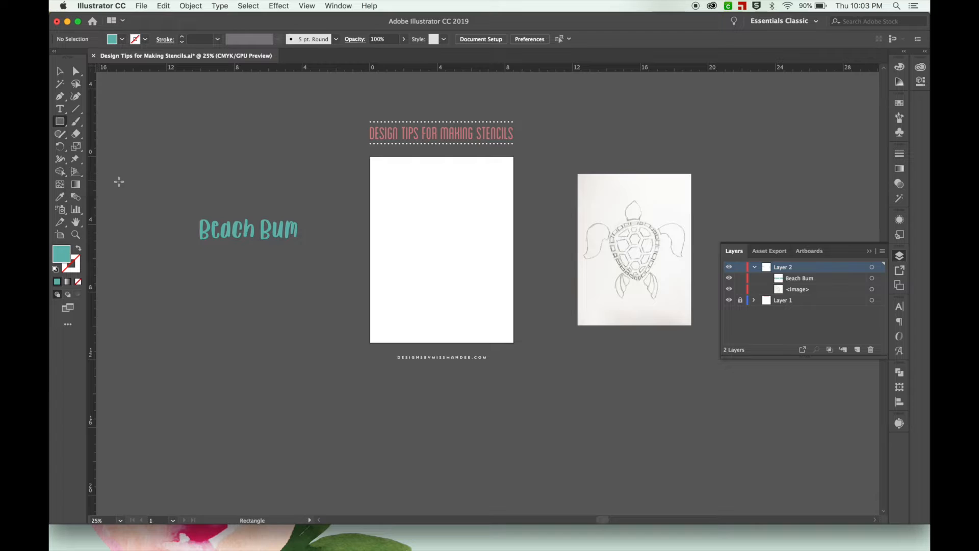
mouse_move(416, 185)
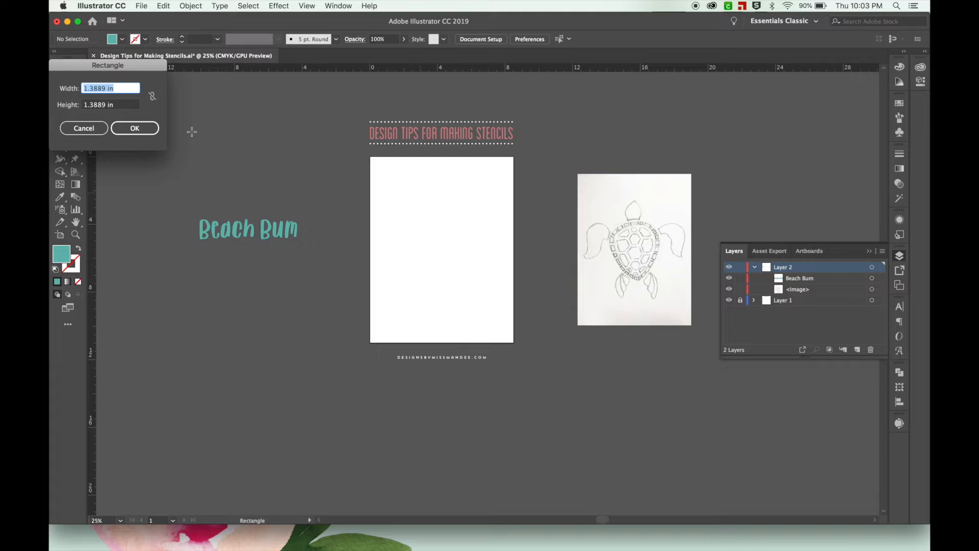
text(5)
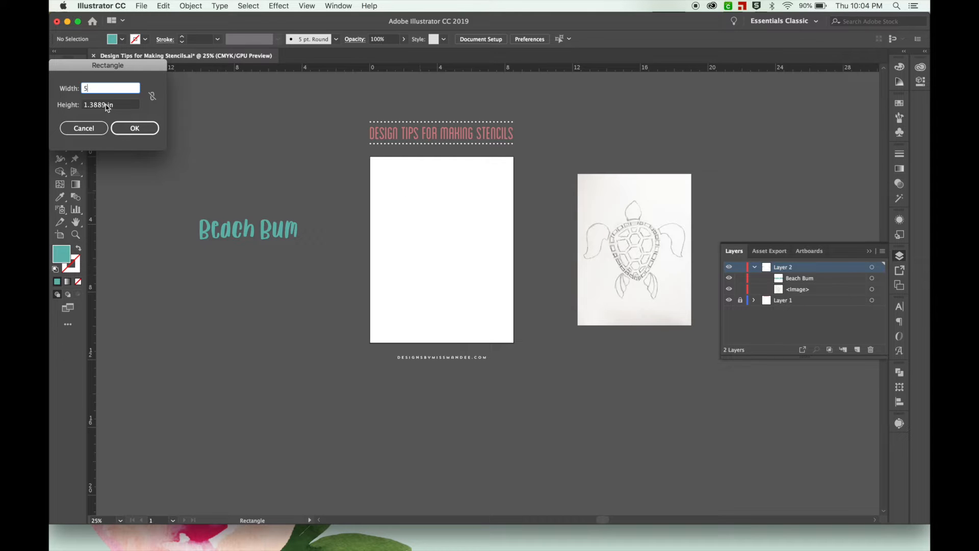
click(134, 129)
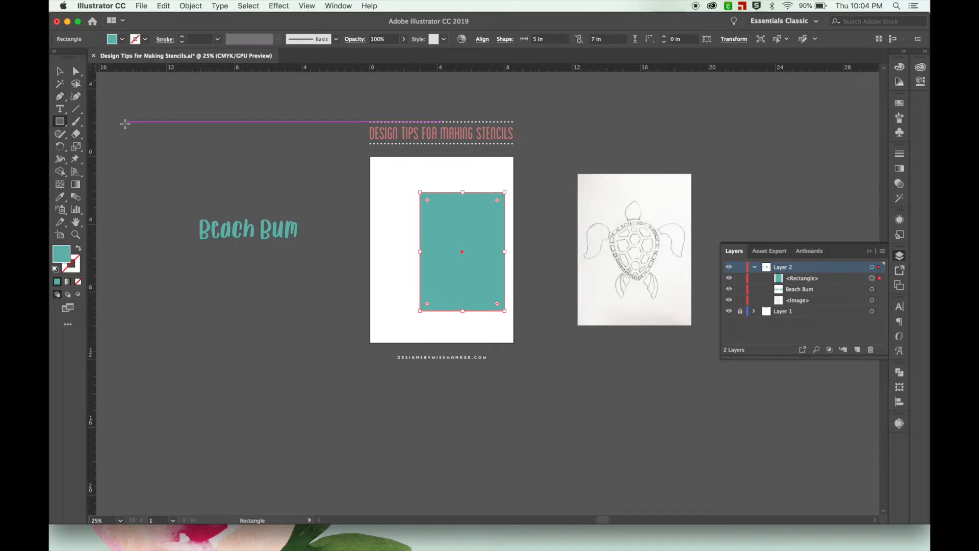
click(539, 214)
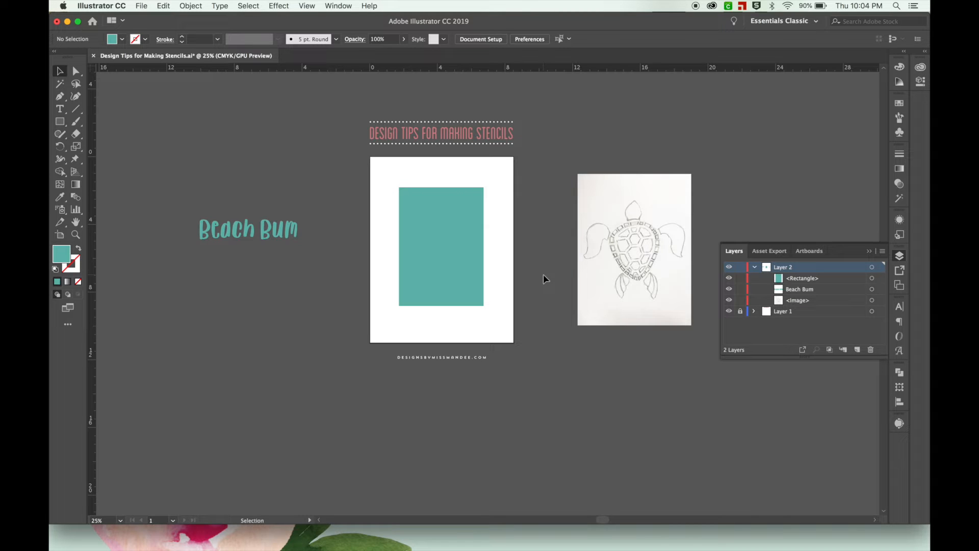
click(634, 250)
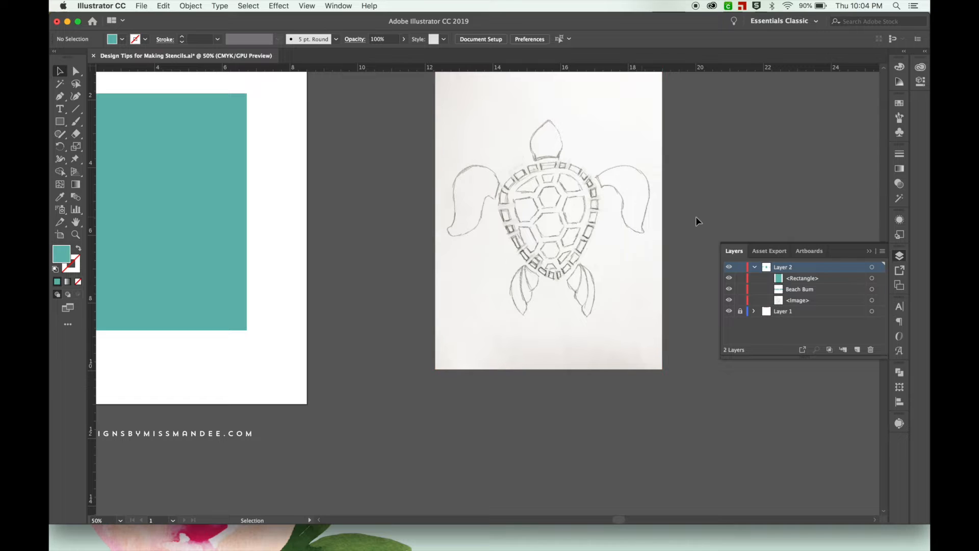
mouse_move(686, 207)
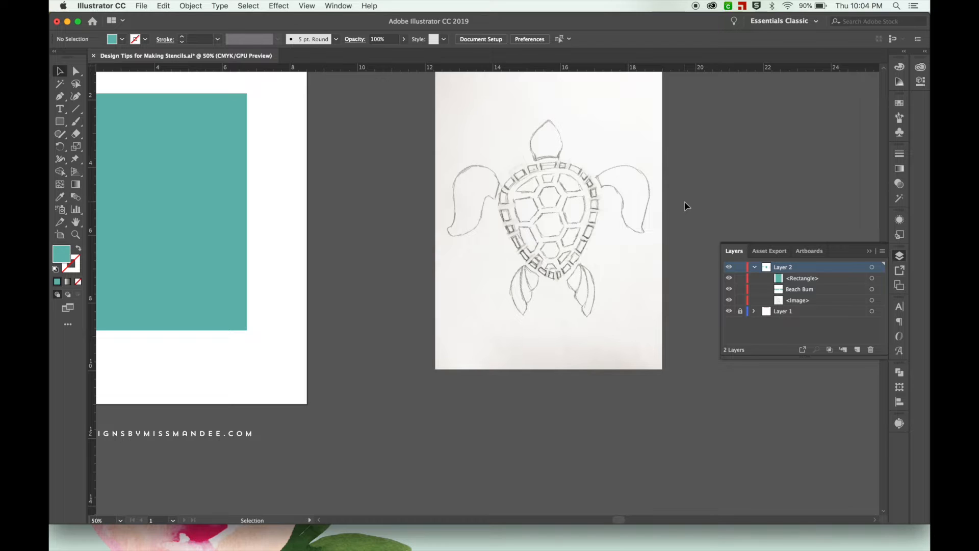
mouse_move(656, 199)
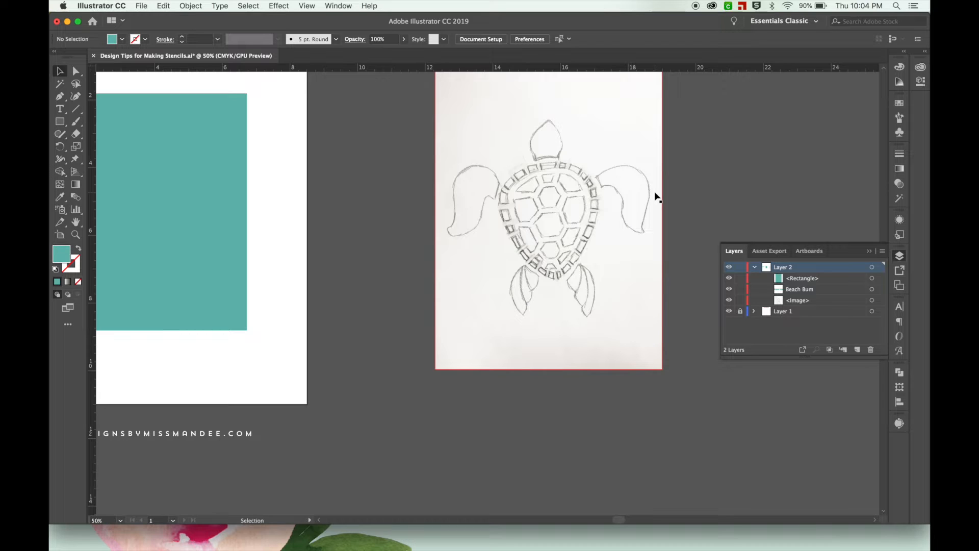
mouse_move(670, 159)
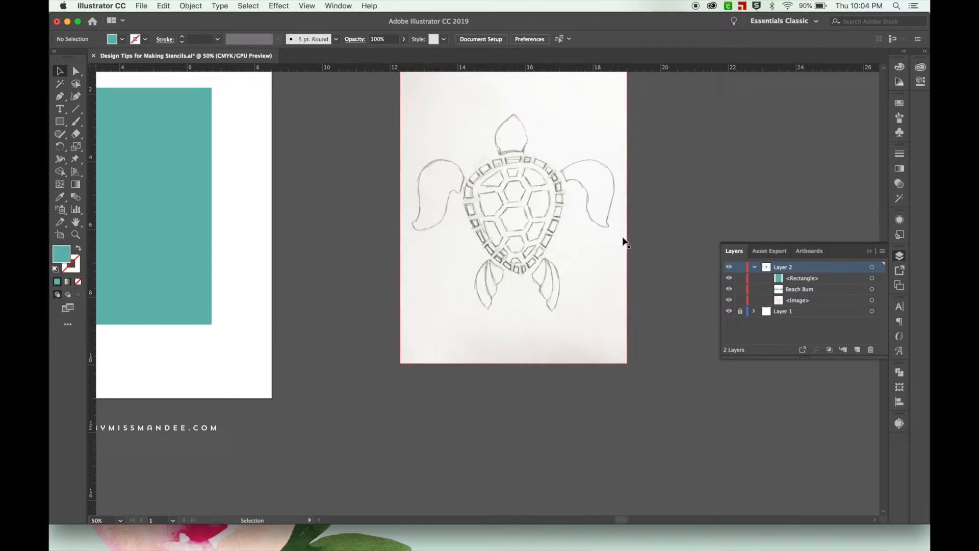
- Trace the right flipper, head and shell of the turtle sketch with the Pen Tool
click(60, 96)
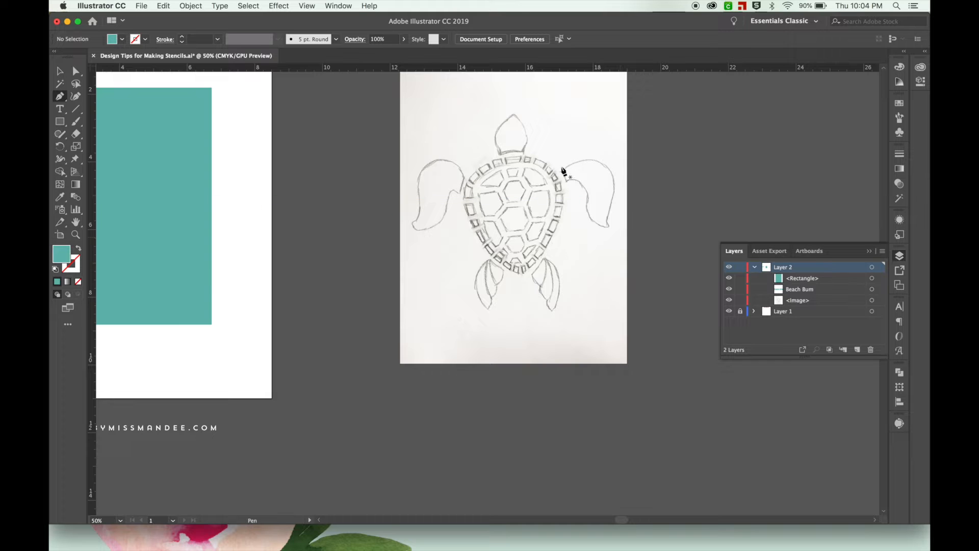
mouse_move(61, 97)
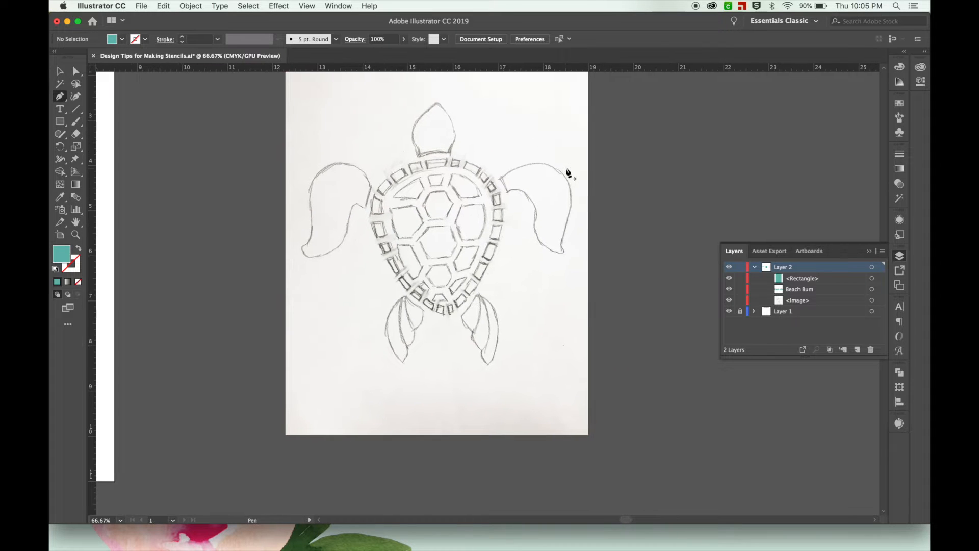
click(505, 185)
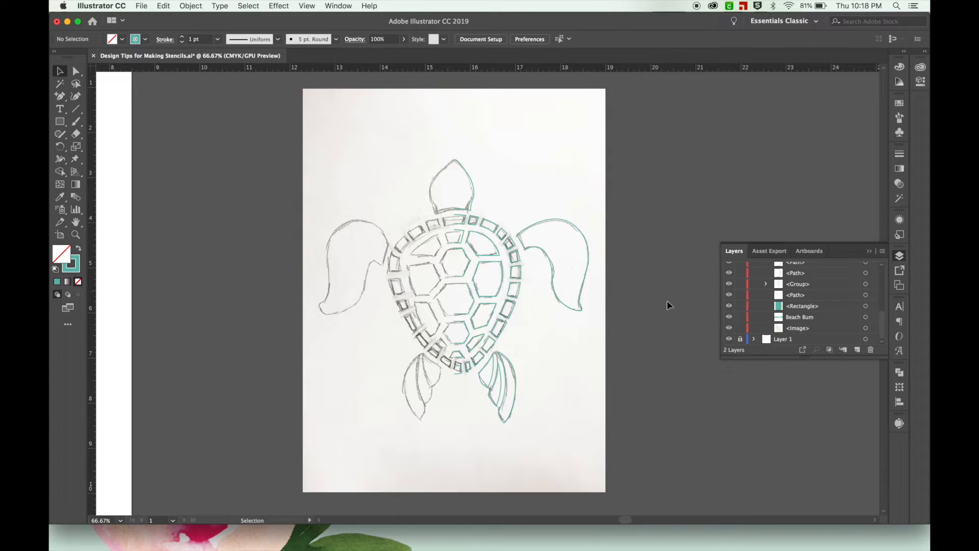
- Hide the sketch image layer and select the traced half-turtle paths for copying in front
click(729, 328)
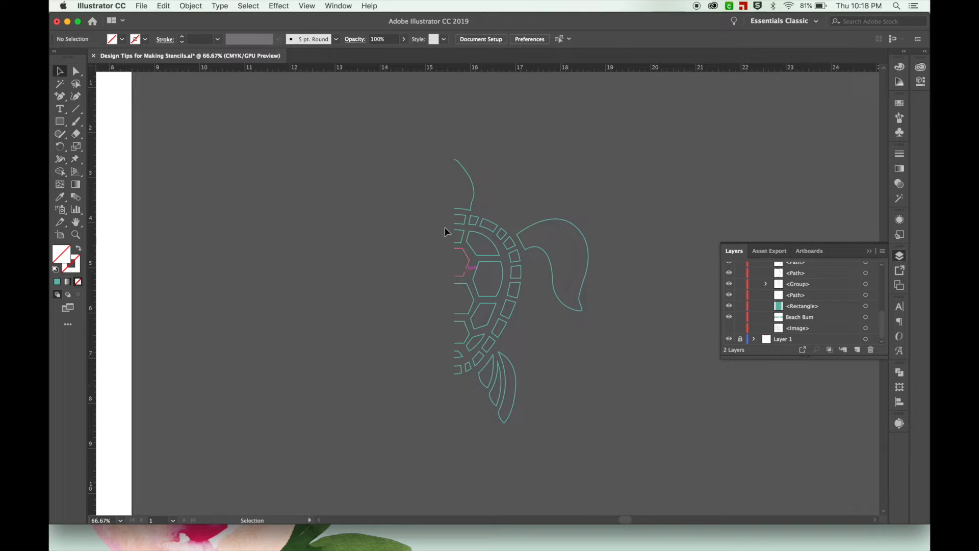
click(566, 415)
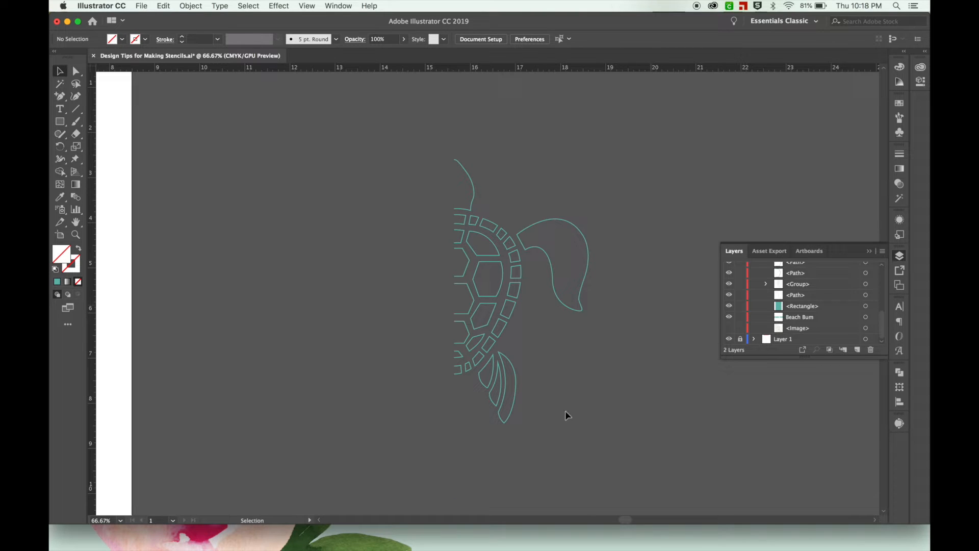
mouse_move(621, 431)
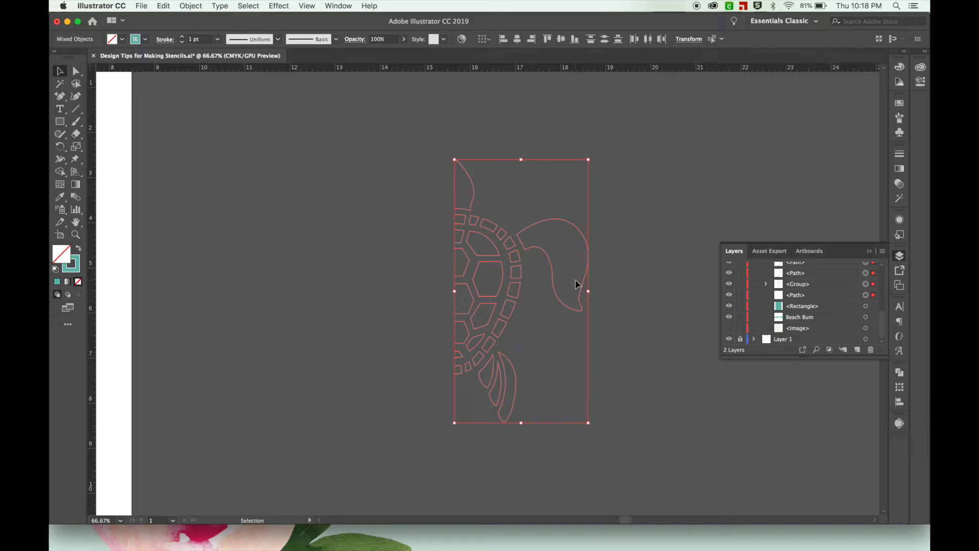
click(61, 83)
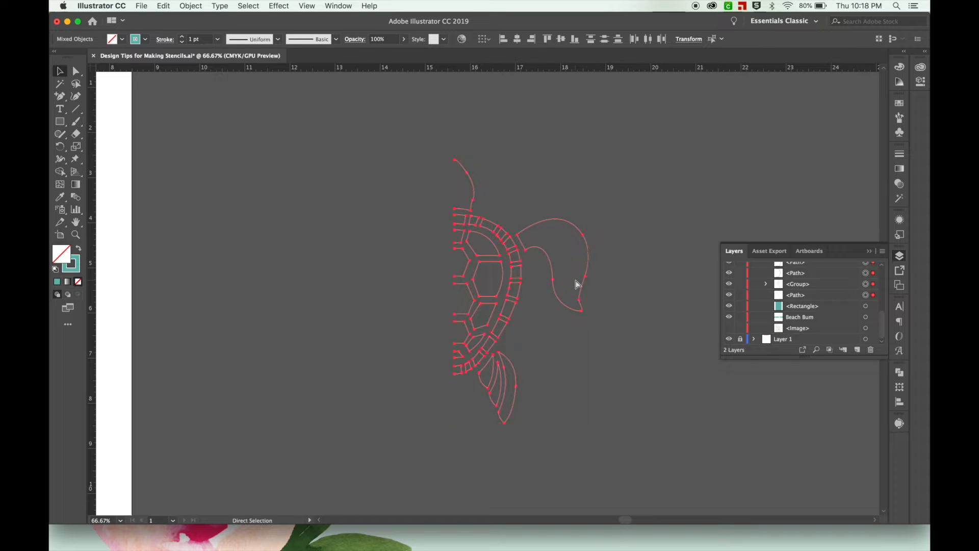
click(527, 259)
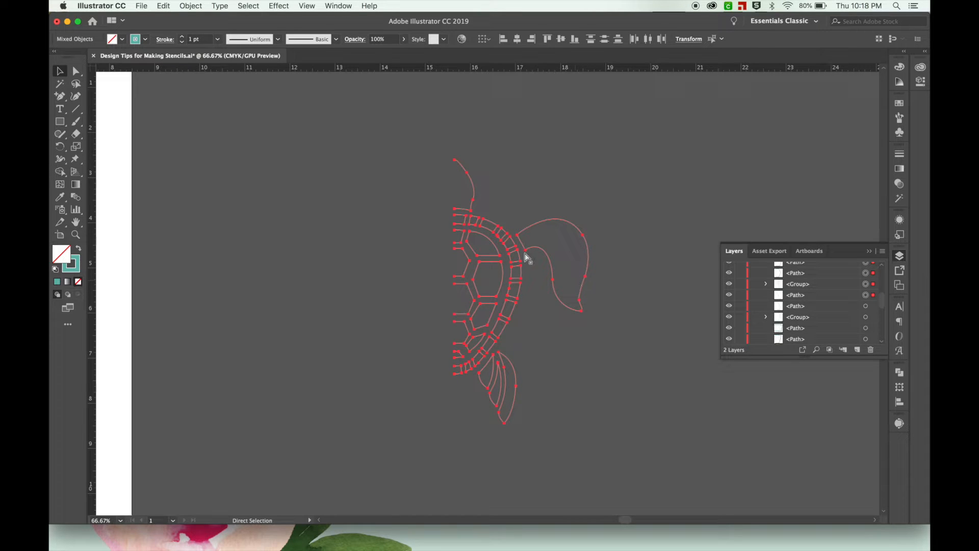
- Reflect the copied half-turtle across the Vertical axis to complete the full turtle
right_click(525, 256)
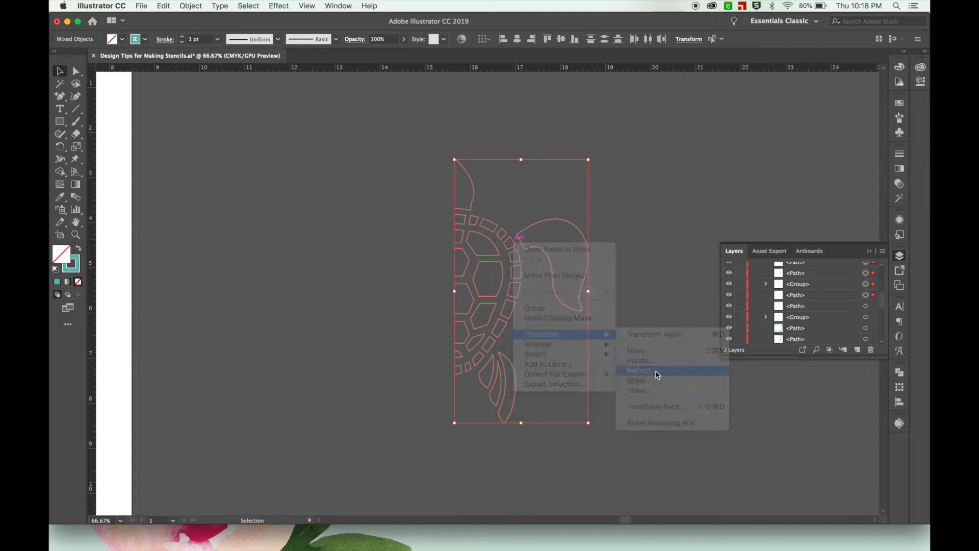
click(640, 369)
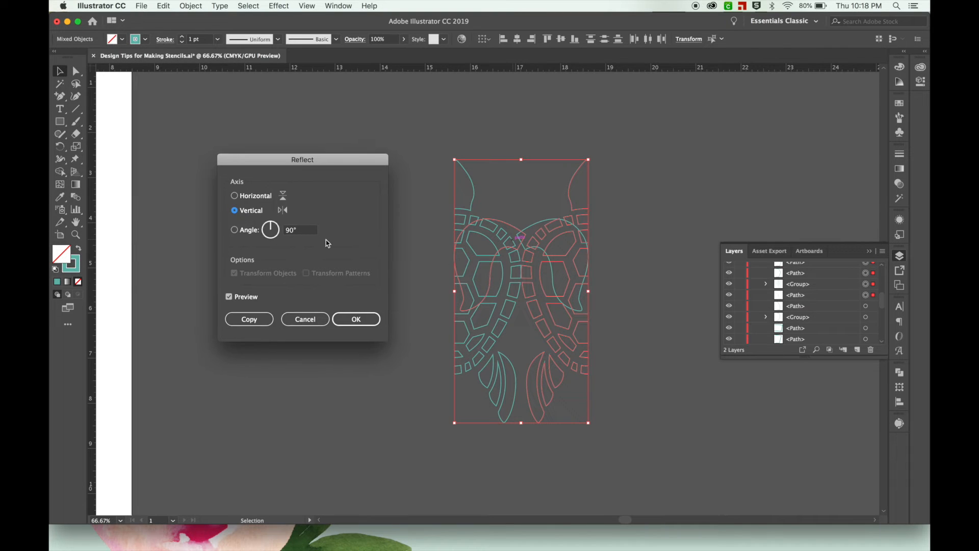
click(355, 319)
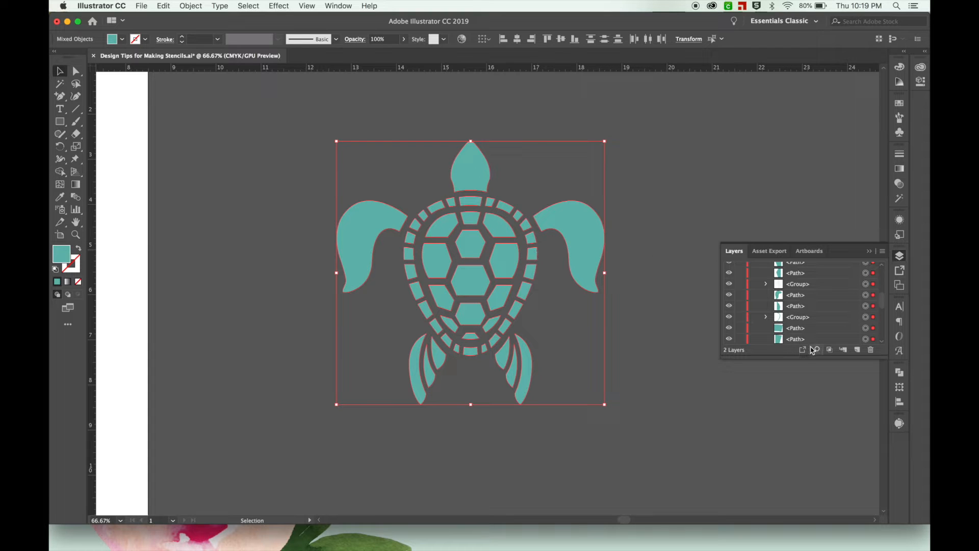
mouse_move(899, 372)
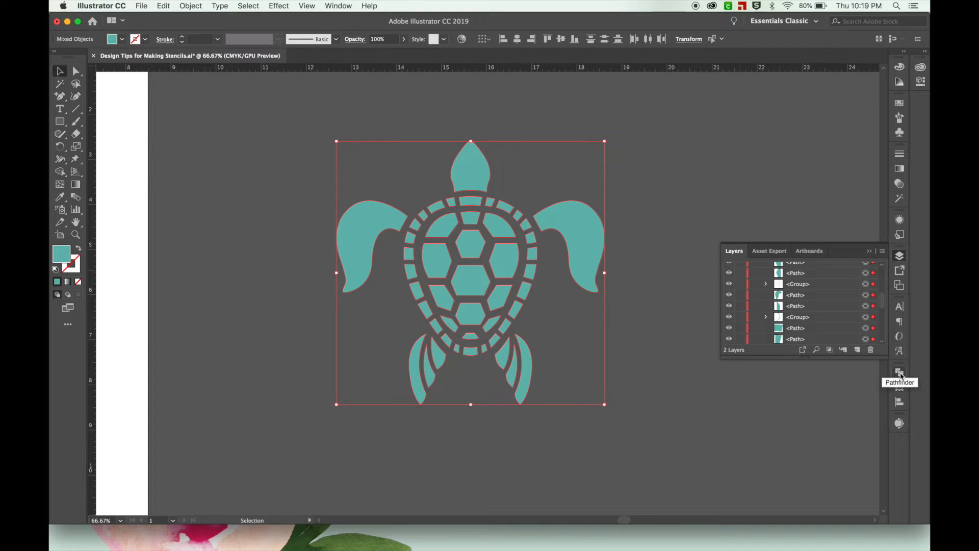
- Merge the overlapping turtle halves into pieces using the Pathfinder panel
click(900, 371)
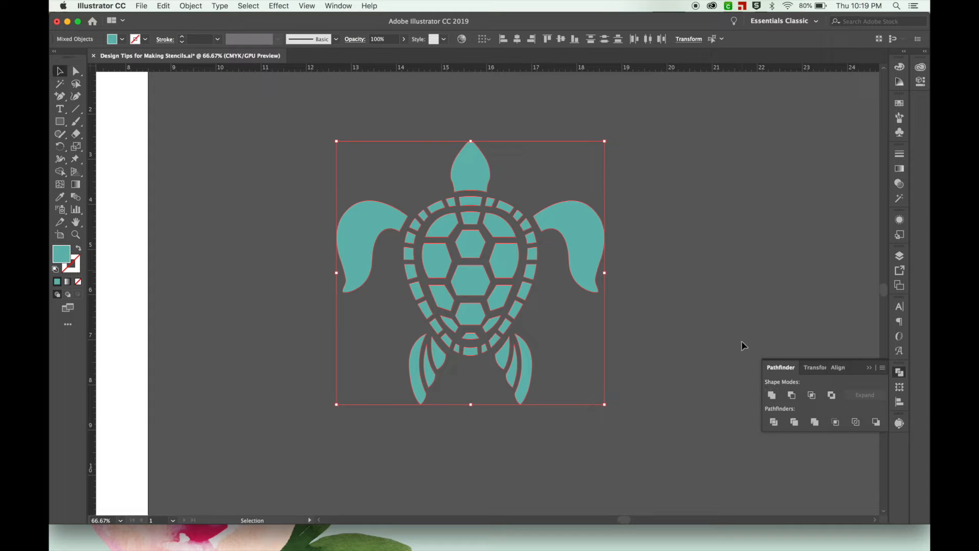
click(337, 6)
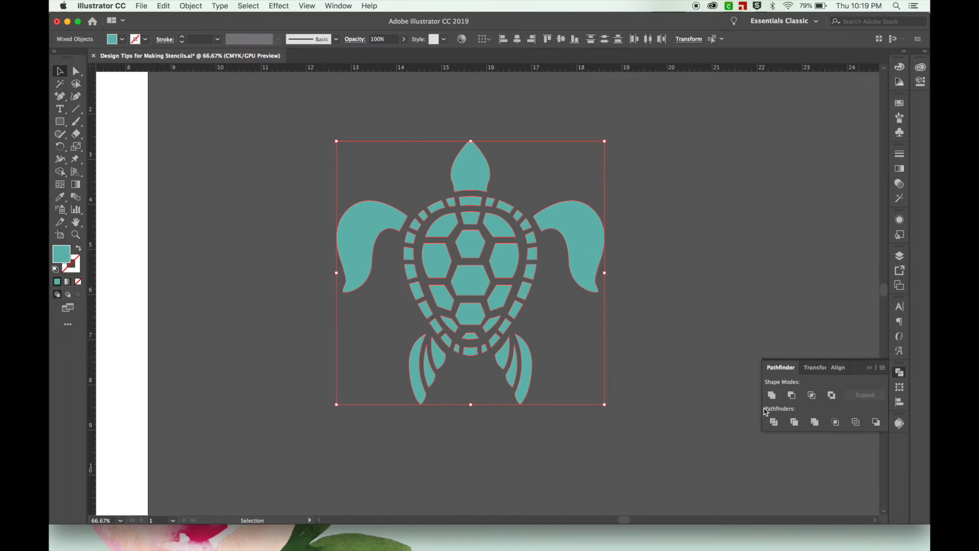
mouse_move(773, 395)
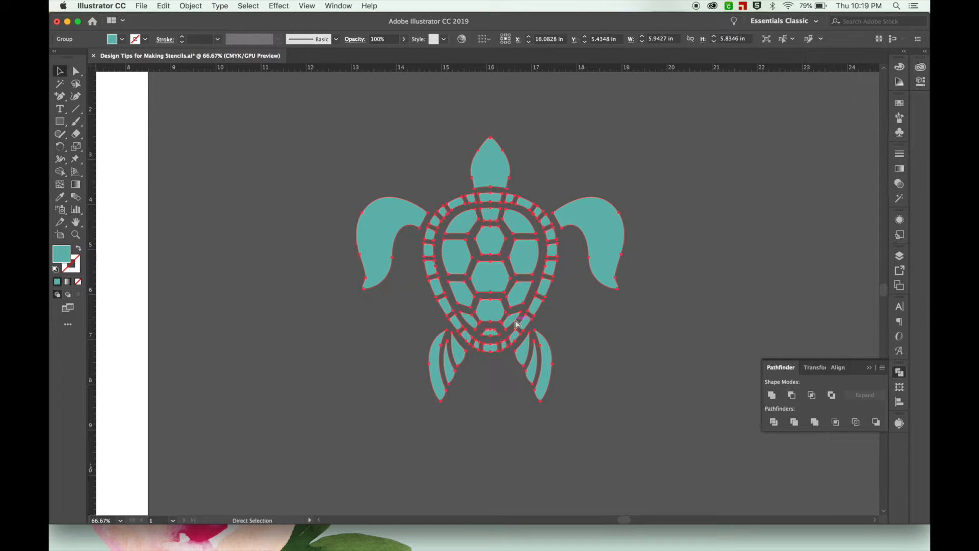
- Select the turtle group in Layers and make it one compound path via Object > Compound Path > Make
click(900, 255)
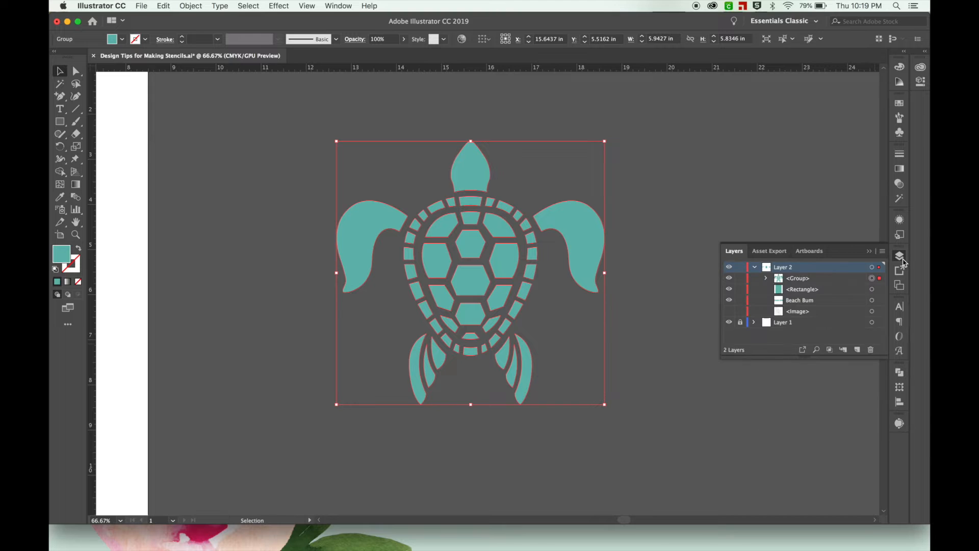
click(766, 278)
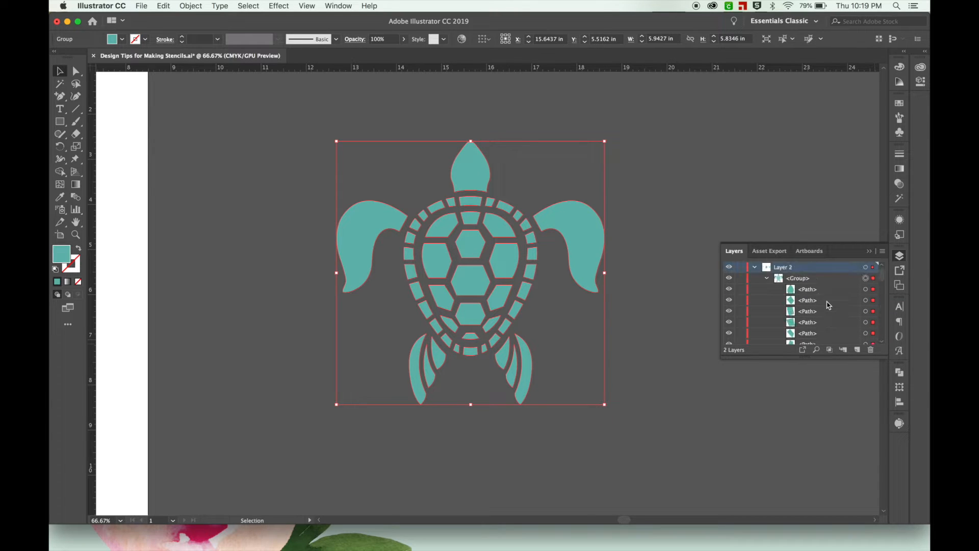
click(653, 268)
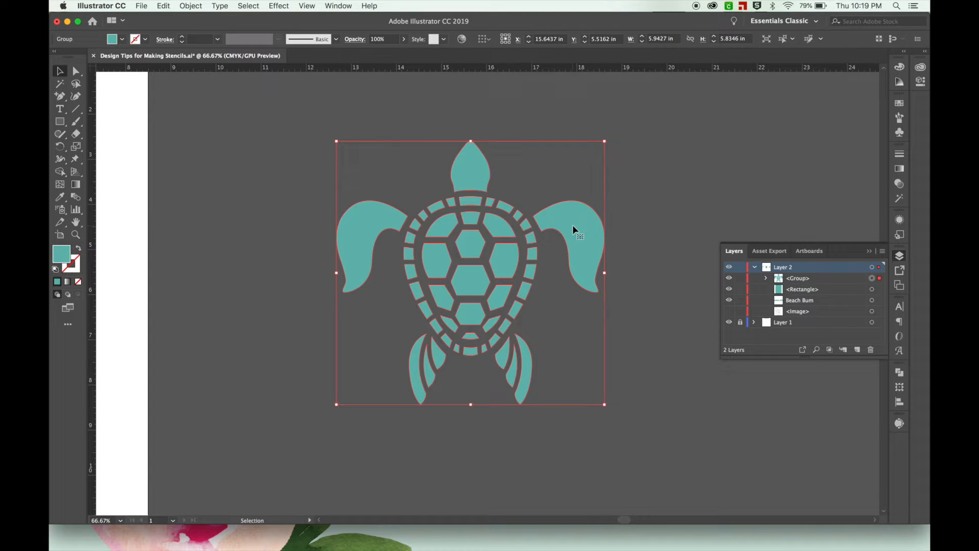
click(191, 6)
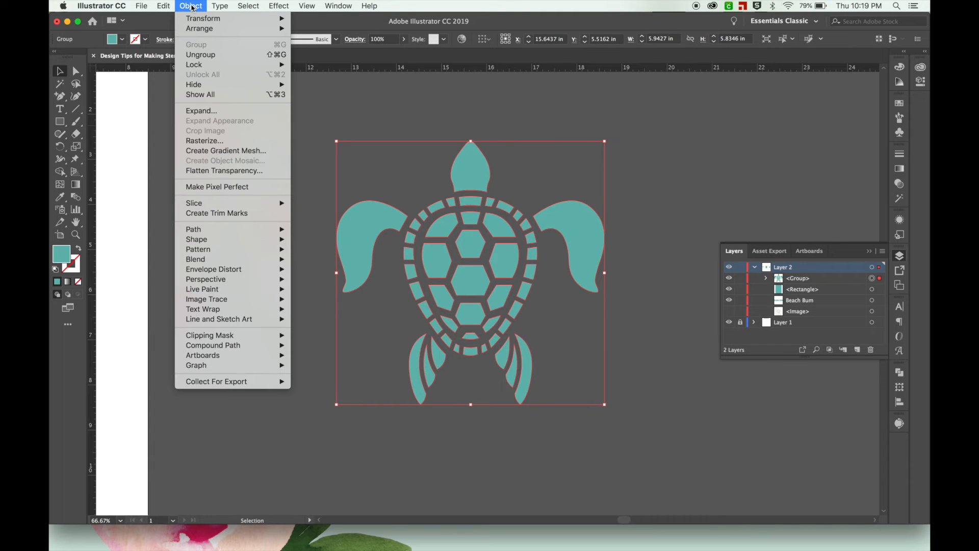
mouse_move(209, 335)
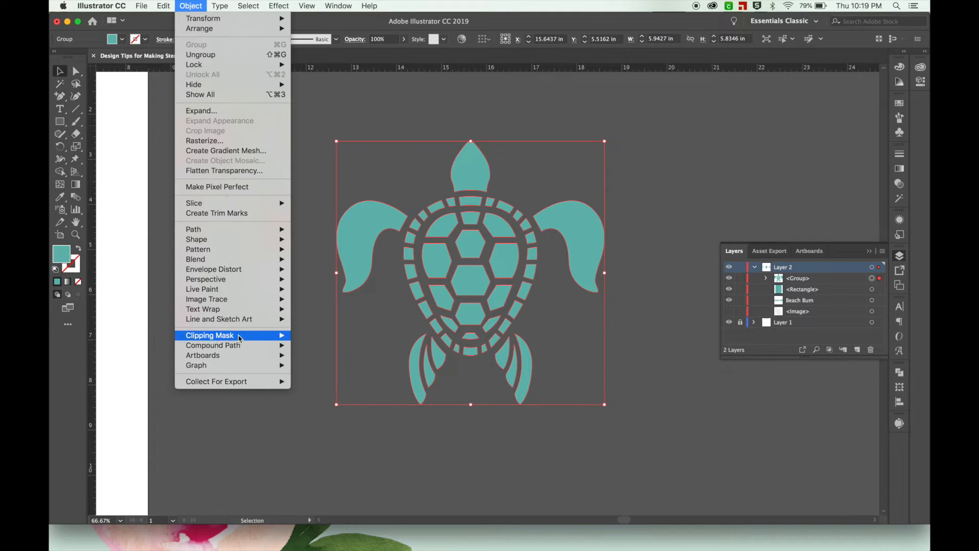
mouse_move(213, 345)
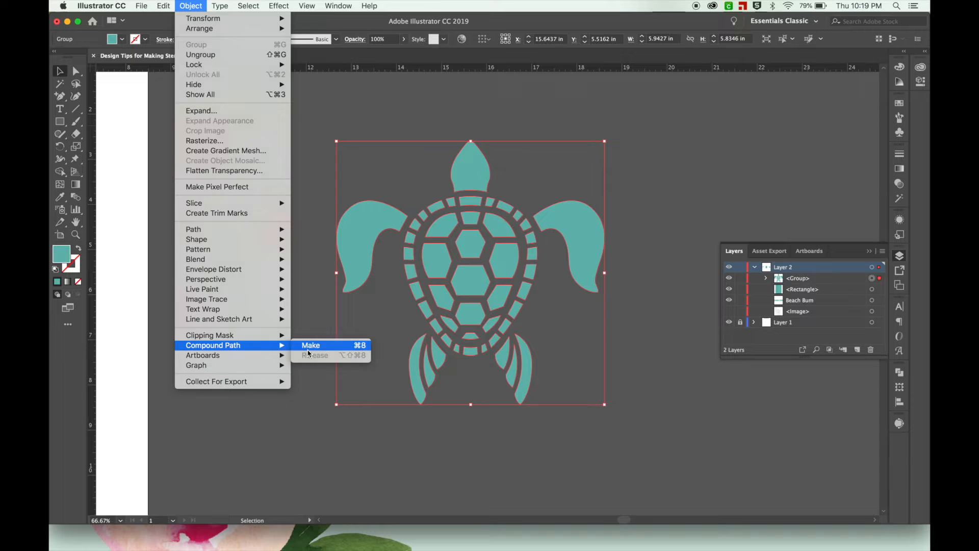
click(310, 345)
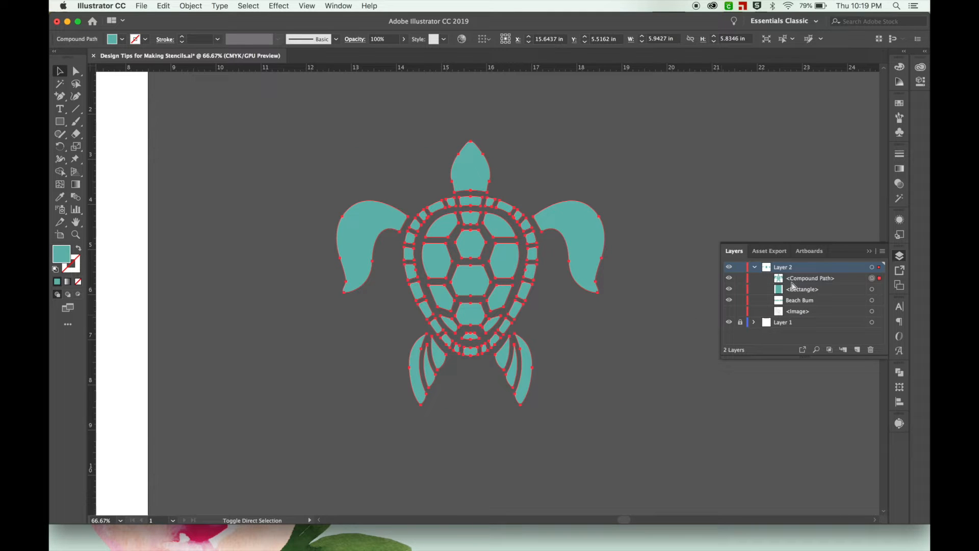
- Select the whole turtle compound path ready to move onto the rectangle
click(624, 246)
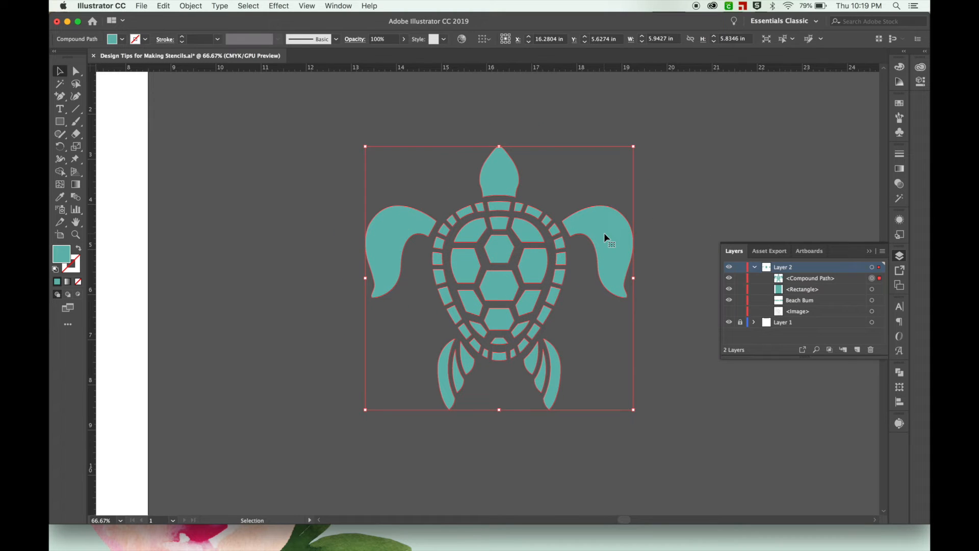
click(75, 71)
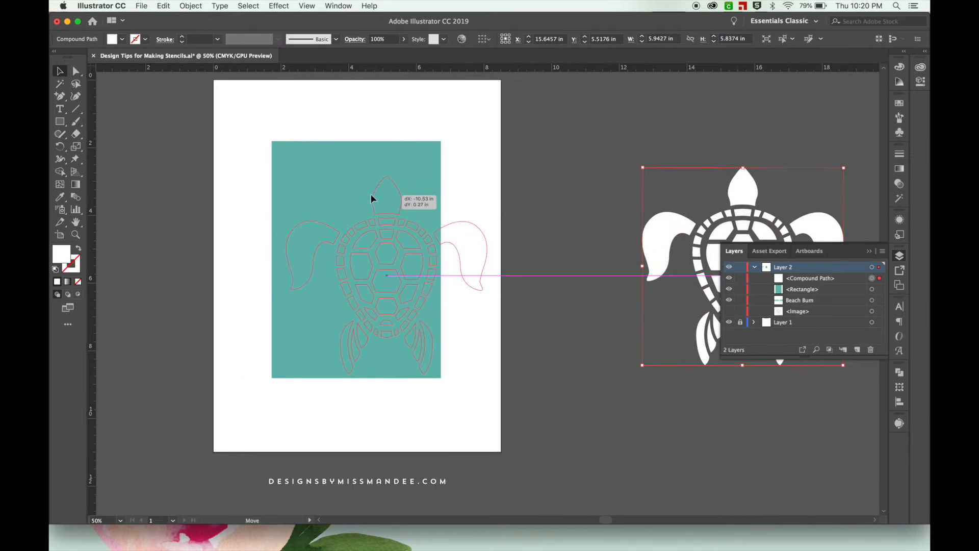
- Centre the white turtle over the teal rectangle, scale it to fit and deselect it
drag(371, 199, 353, 193)
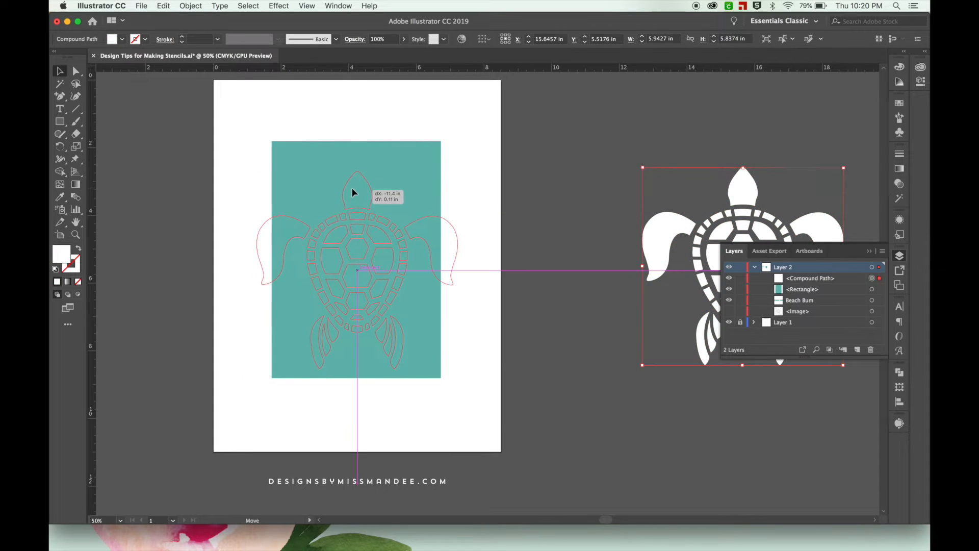
drag(353, 192, 350, 189)
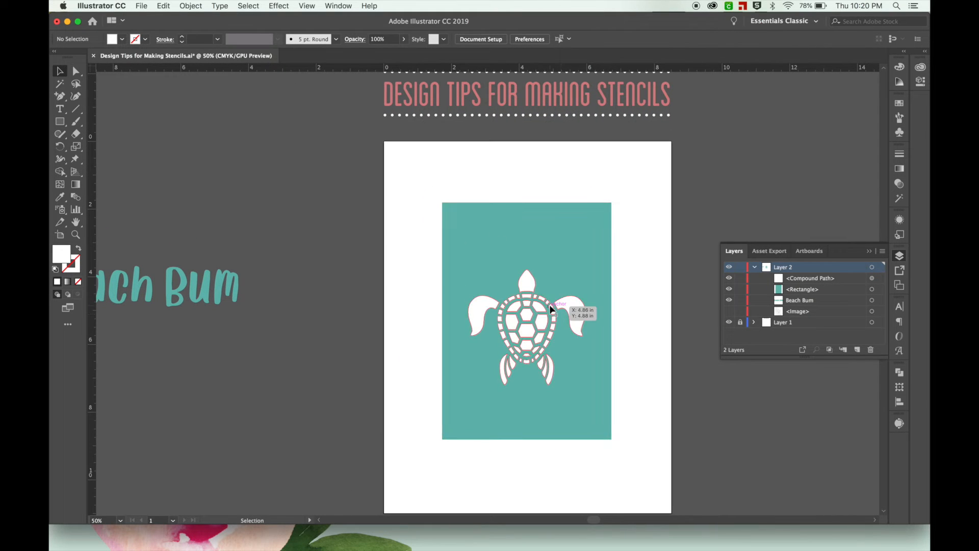
click(527, 324)
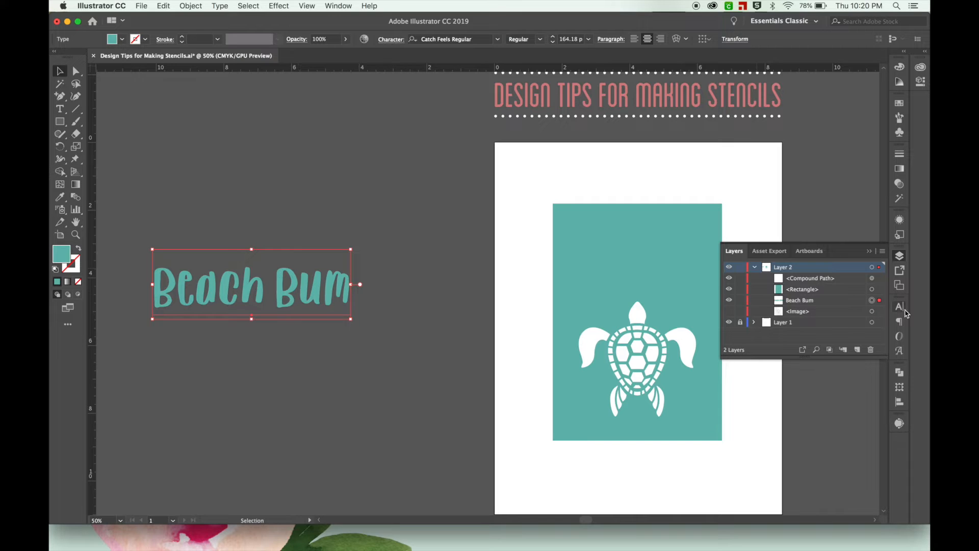
- Show the Character panel for the Beach Bum text in Catch Feels Regular
click(900, 305)
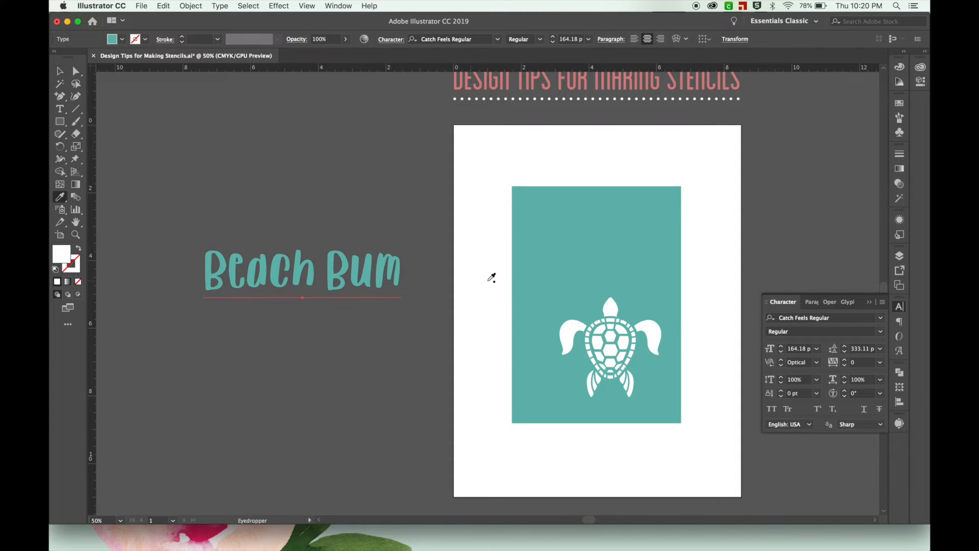
- Eyedropper white onto the Beach Bum text and draw a curved arc above the turtle
click(435, 318)
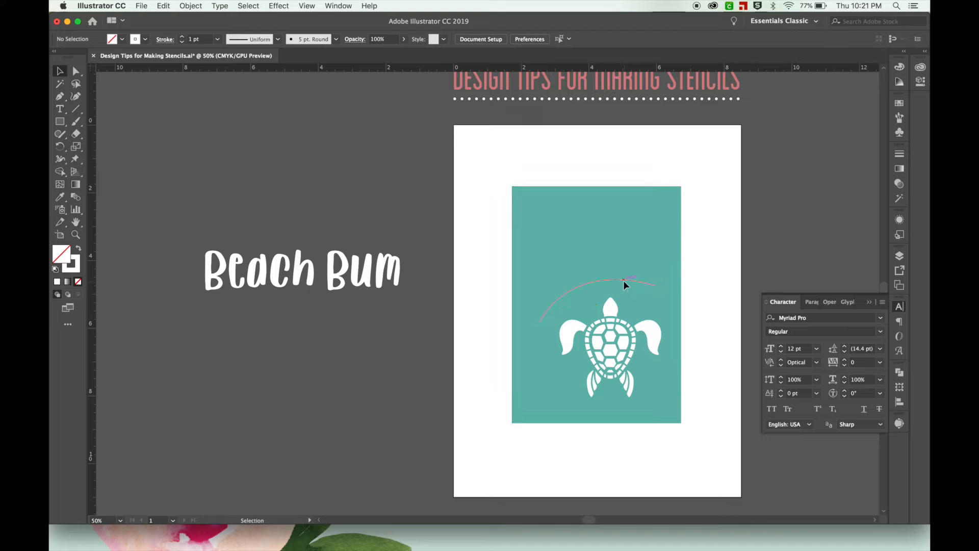
click(302, 268)
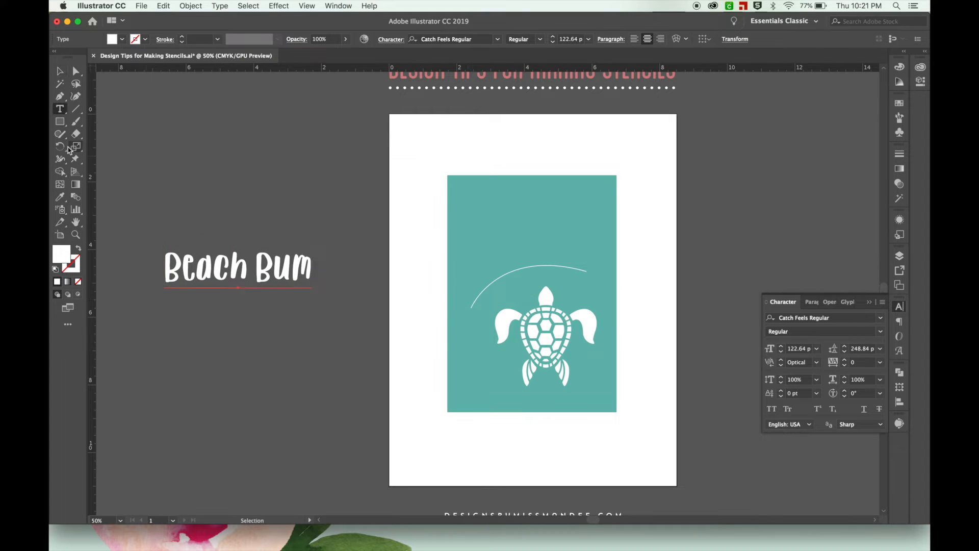
mouse_move(60, 109)
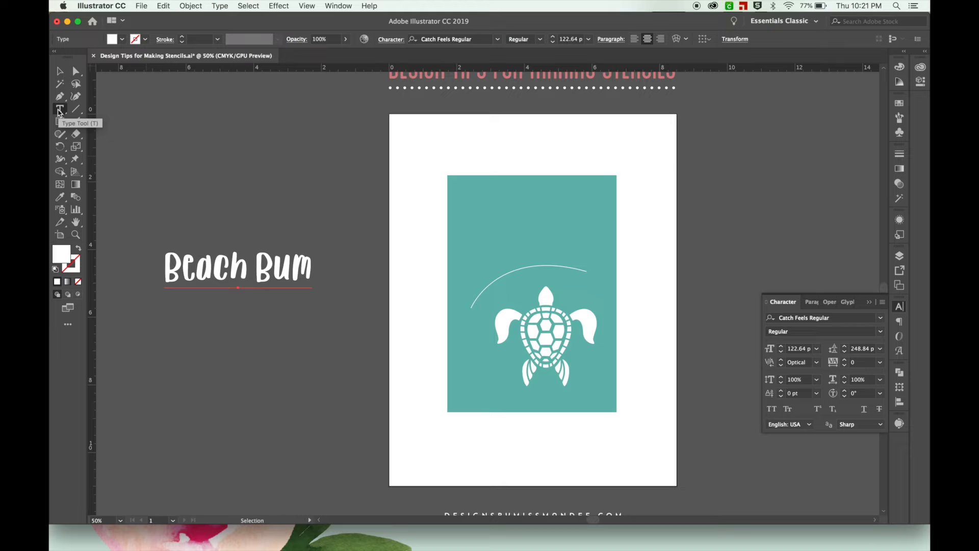
- Place Beach Bum along the arc with Type on a Path and set it to 72 pt
click(60, 109)
text(Beach)
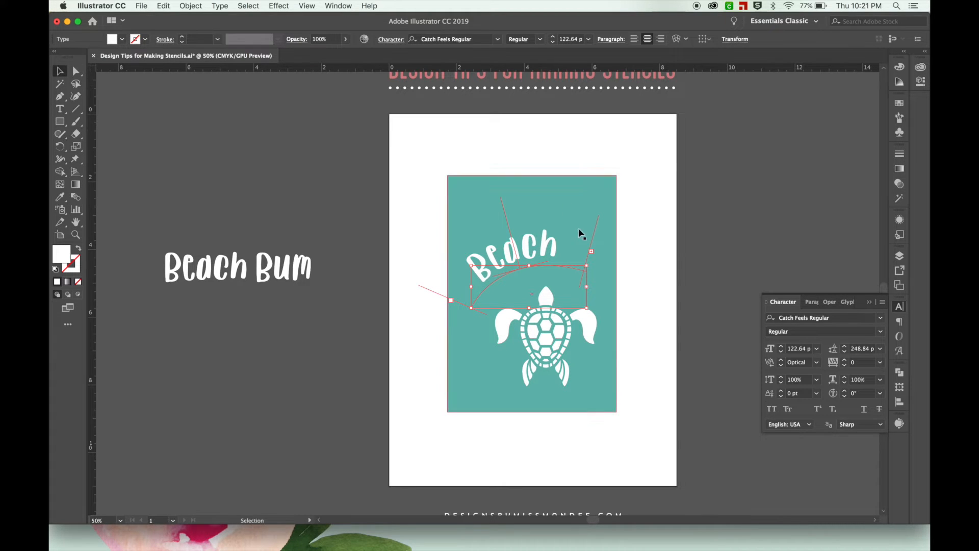
click(816, 349)
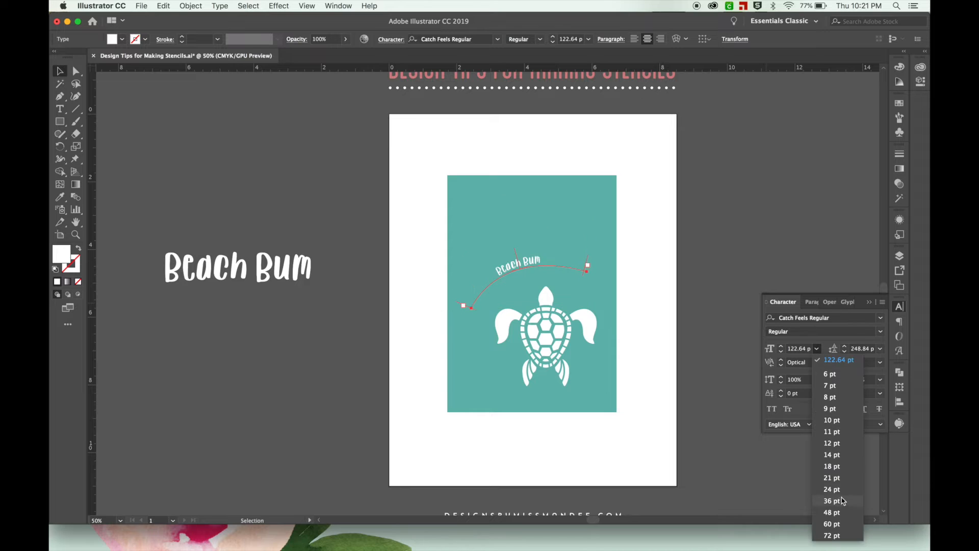
click(831, 536)
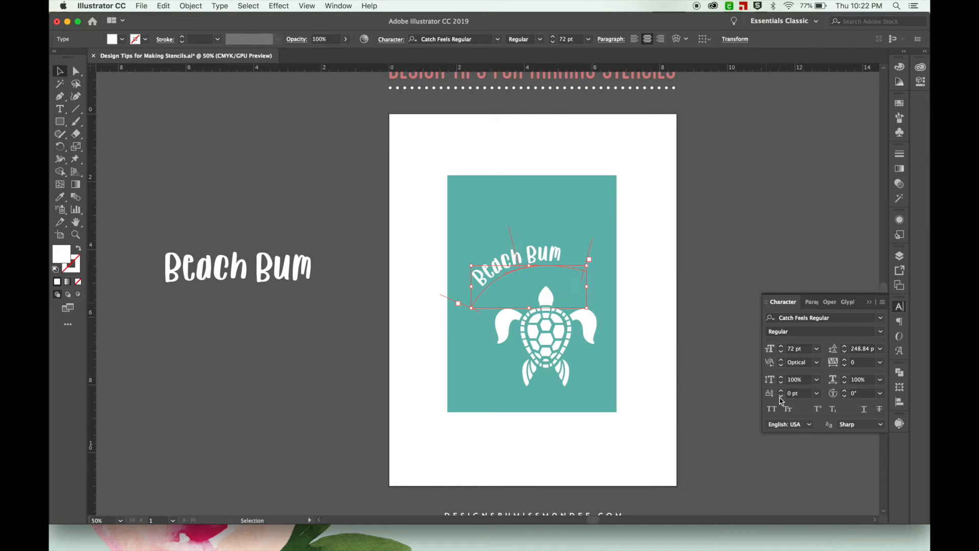
- Enlarge the Beach Bum text to 91 pt and lower its baseline onto the arc
click(782, 348)
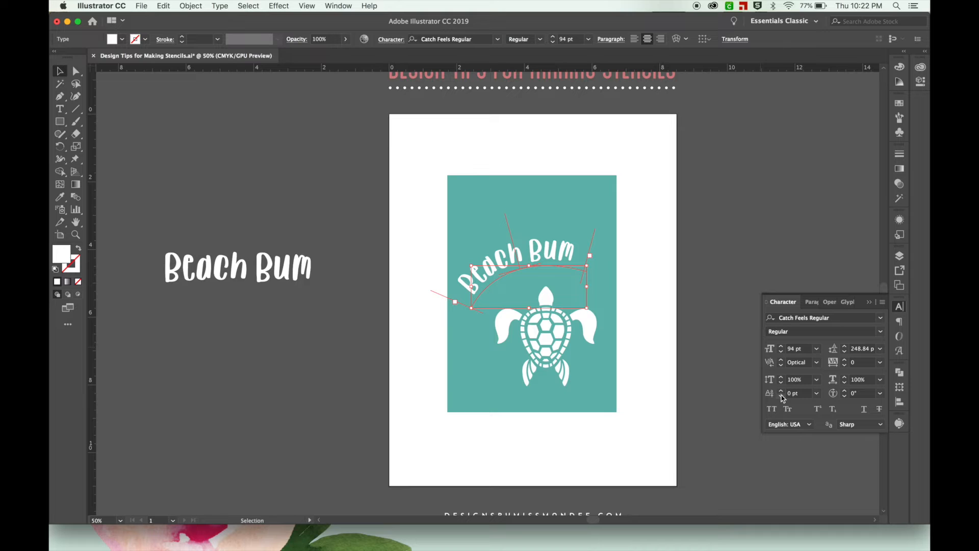
mouse_move(782, 398)
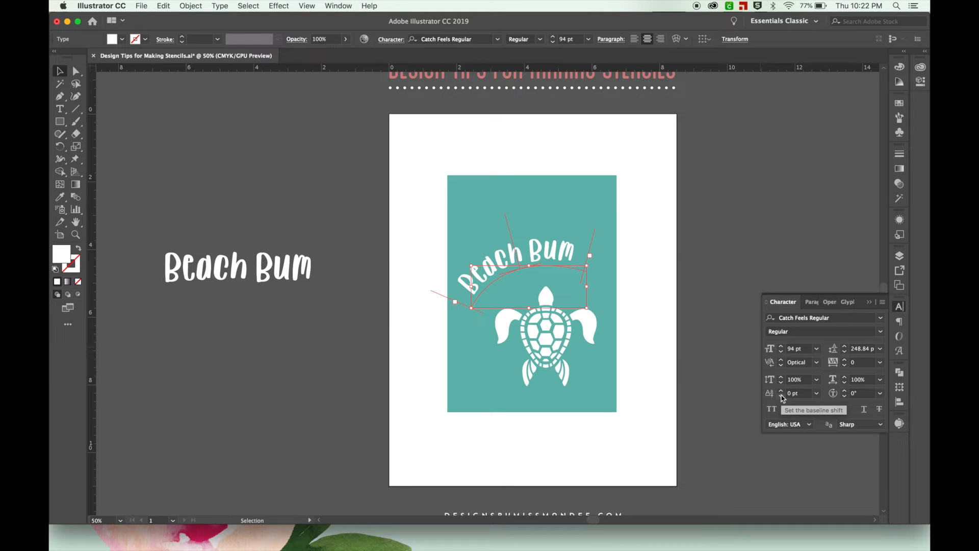
click(781, 391)
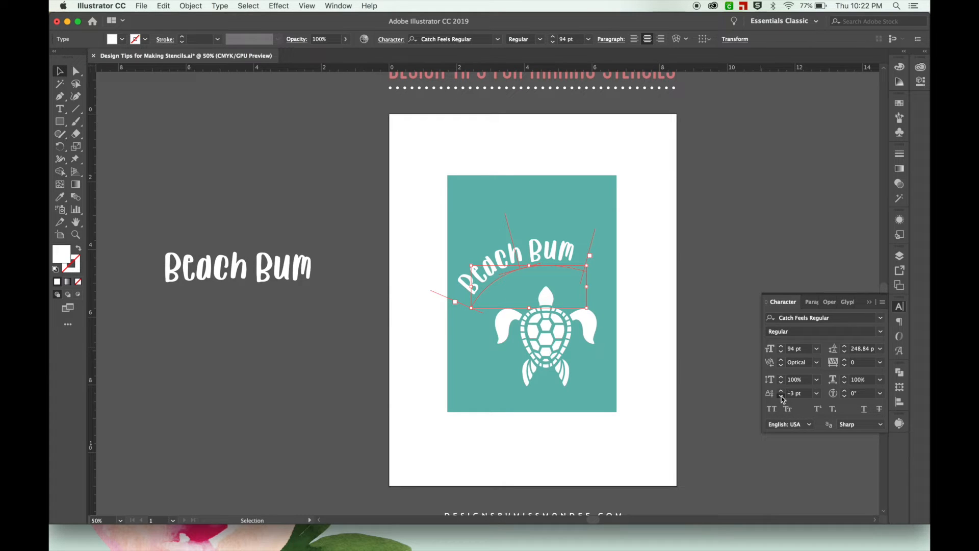
click(781, 396)
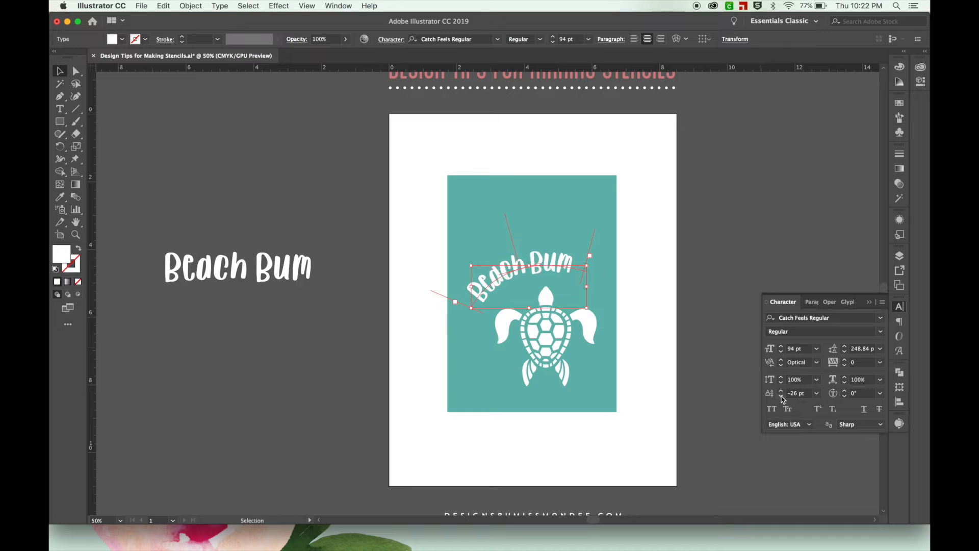
click(780, 396)
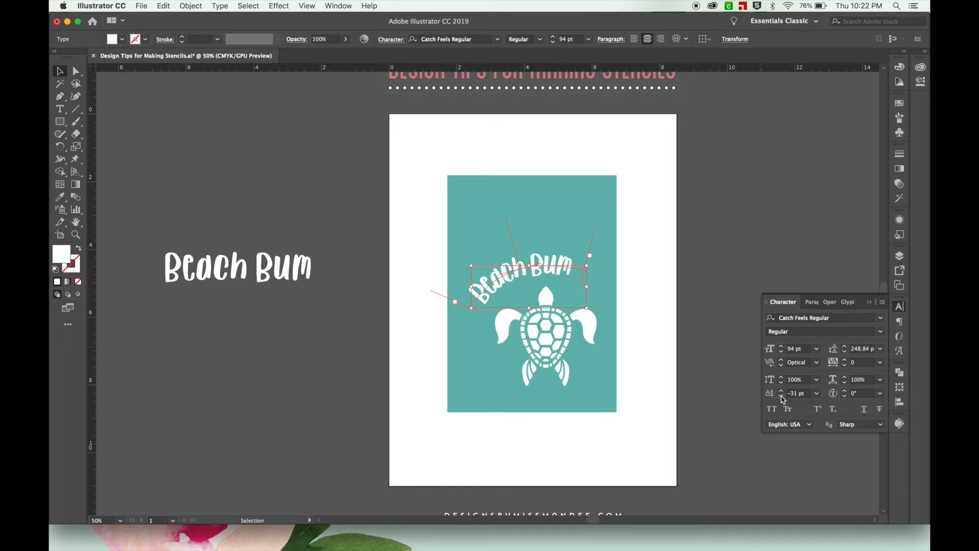
click(781, 395)
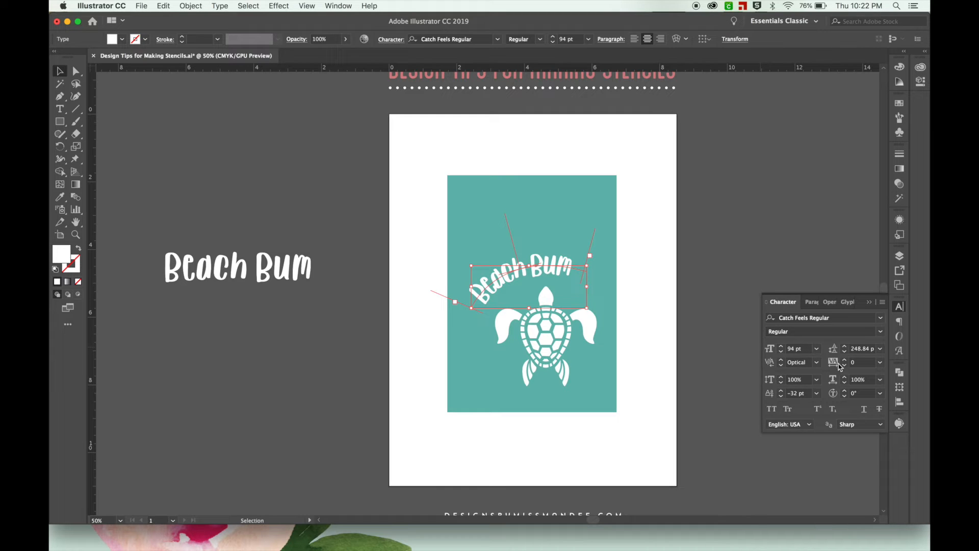
click(781, 351)
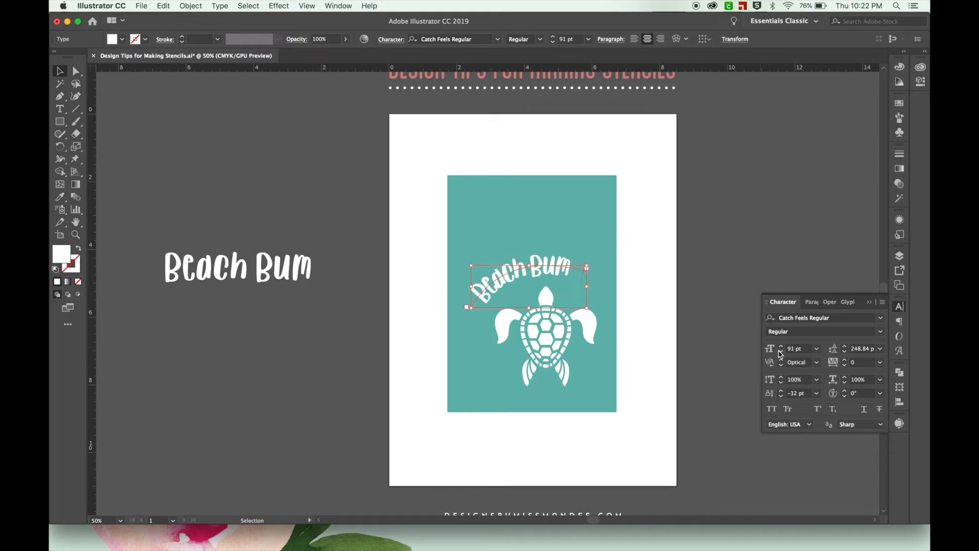
mouse_move(862, 362)
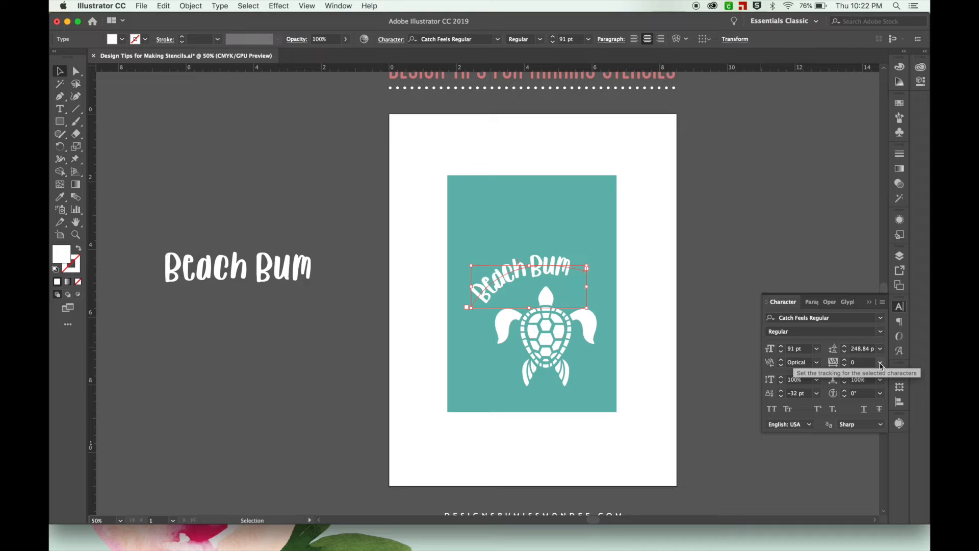
- Widen the letter spacing of the Beach Bum text from the tracking presets
click(881, 363)
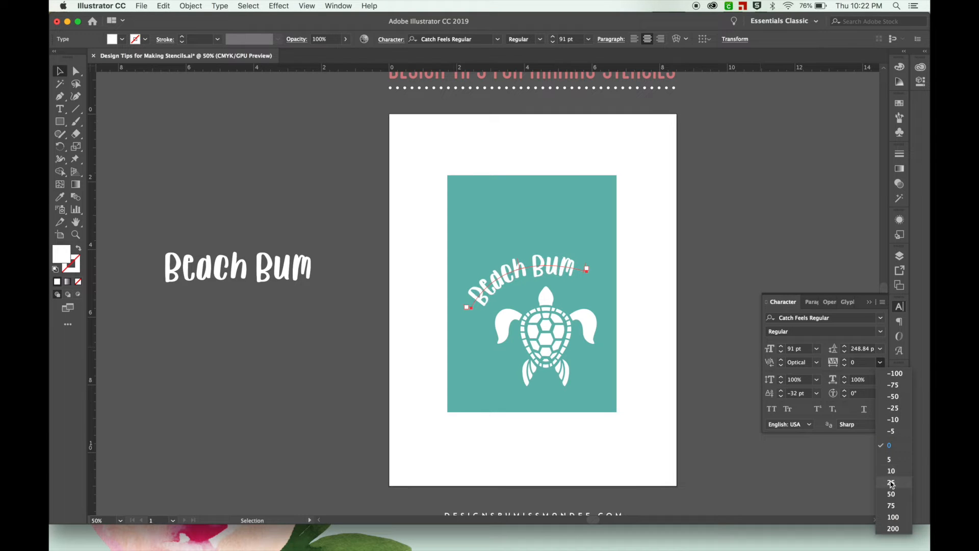
mouse_move(891, 494)
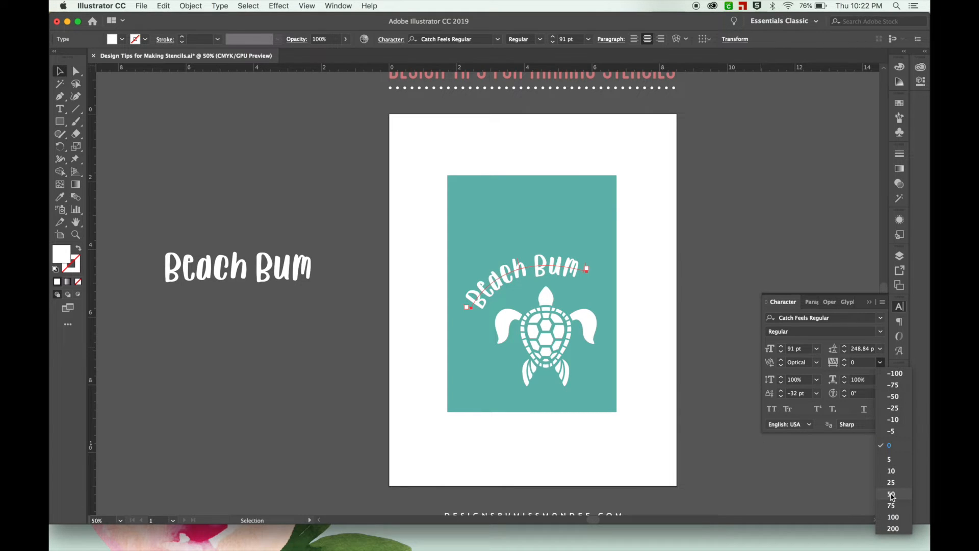
mouse_move(891, 494)
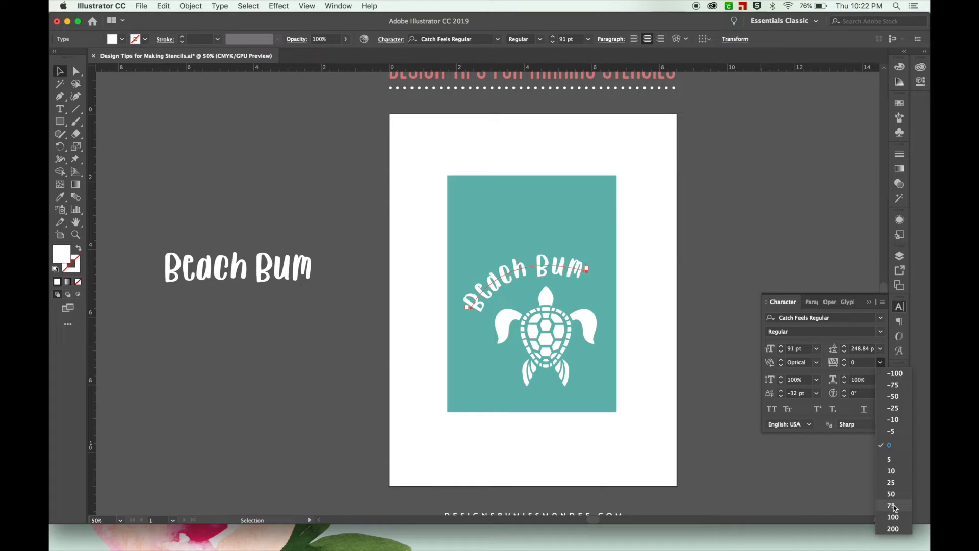
click(890, 506)
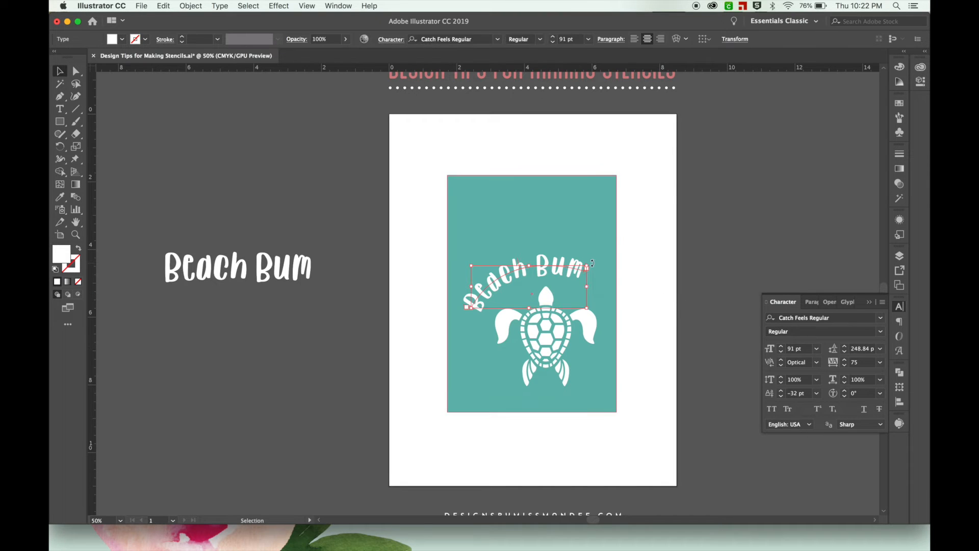
- Convert the selected arched Beach Bum text to outlines via Type > Create Outlines
click(568, 337)
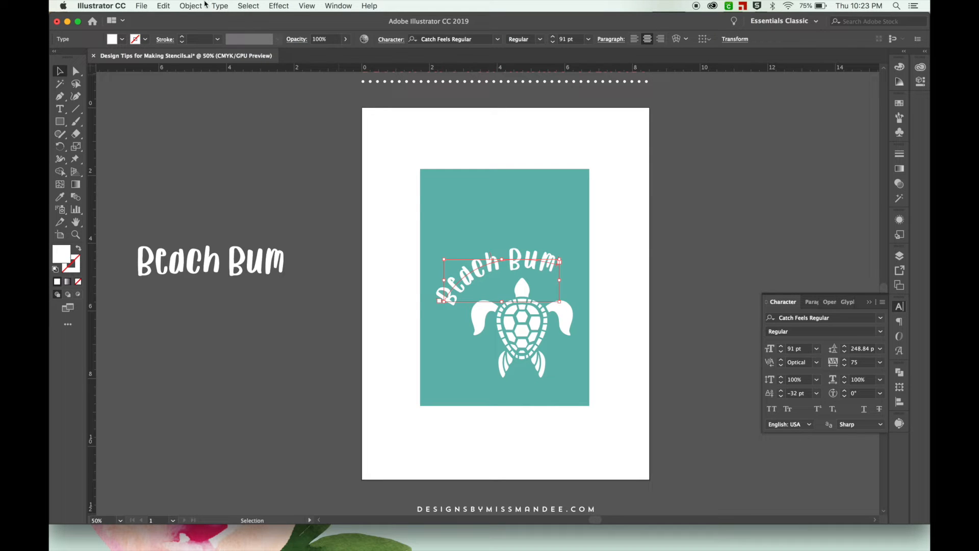
click(220, 6)
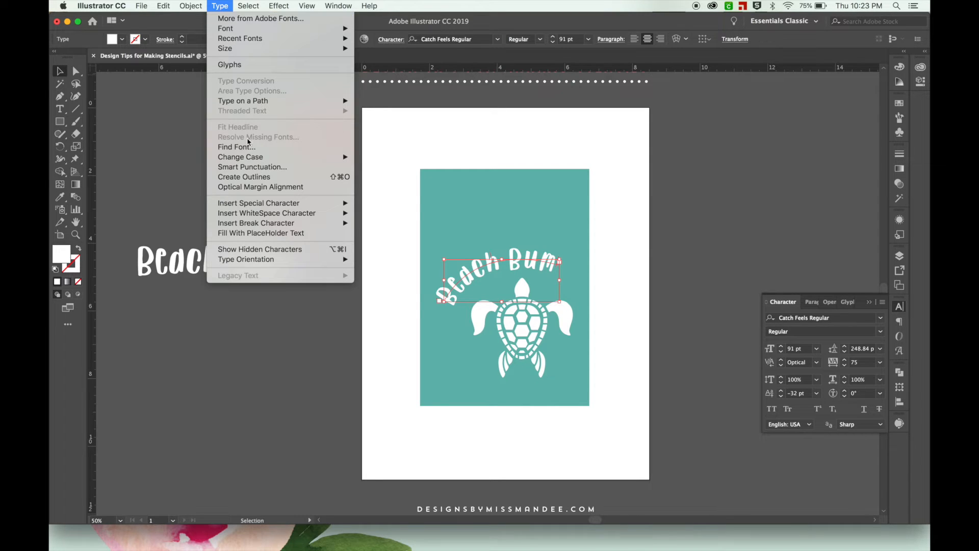
click(244, 176)
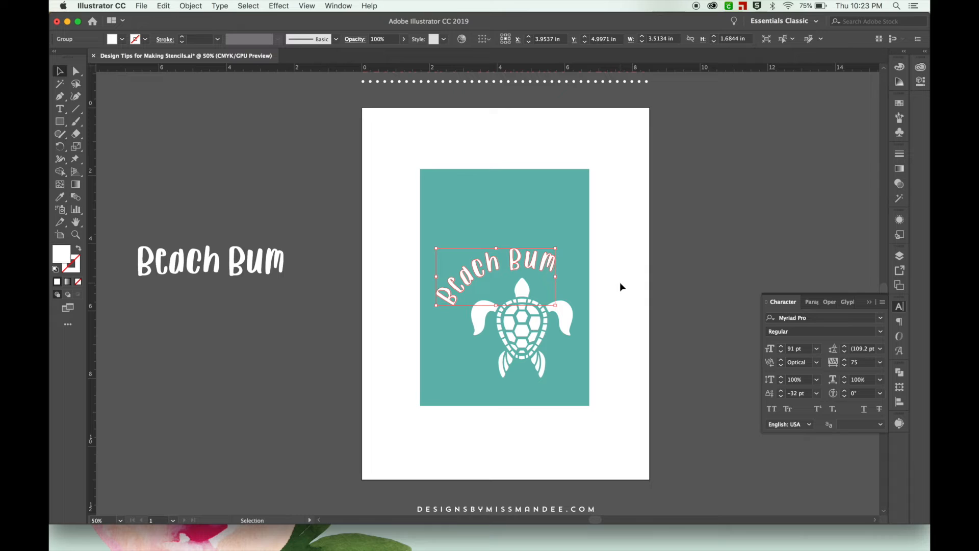
click(622, 287)
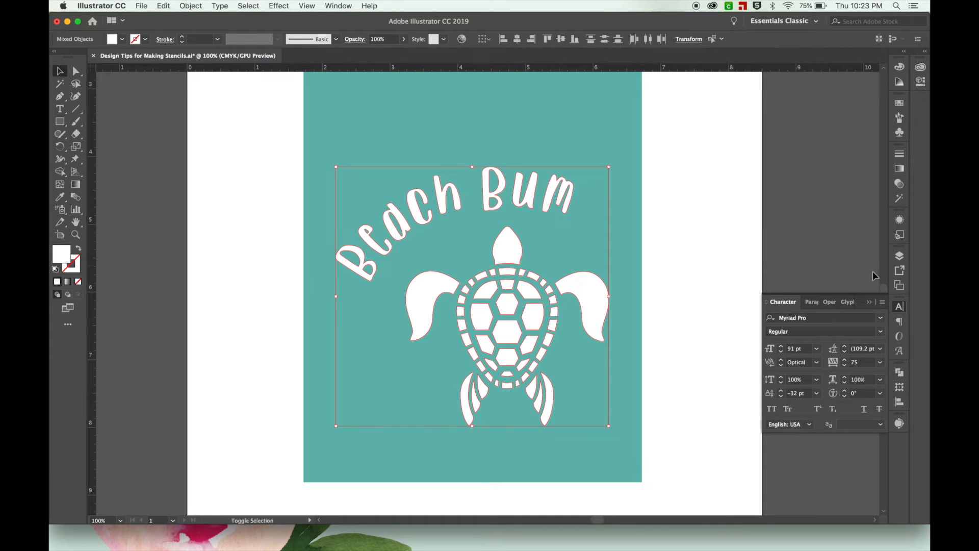
- Select the outlined lettering group in the Layers panel and make it a compound path
click(900, 255)
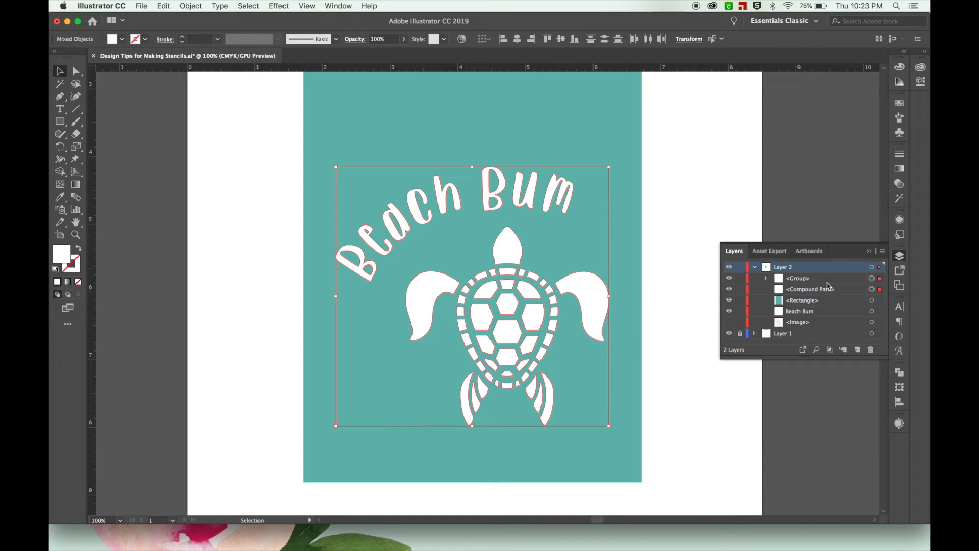
click(690, 226)
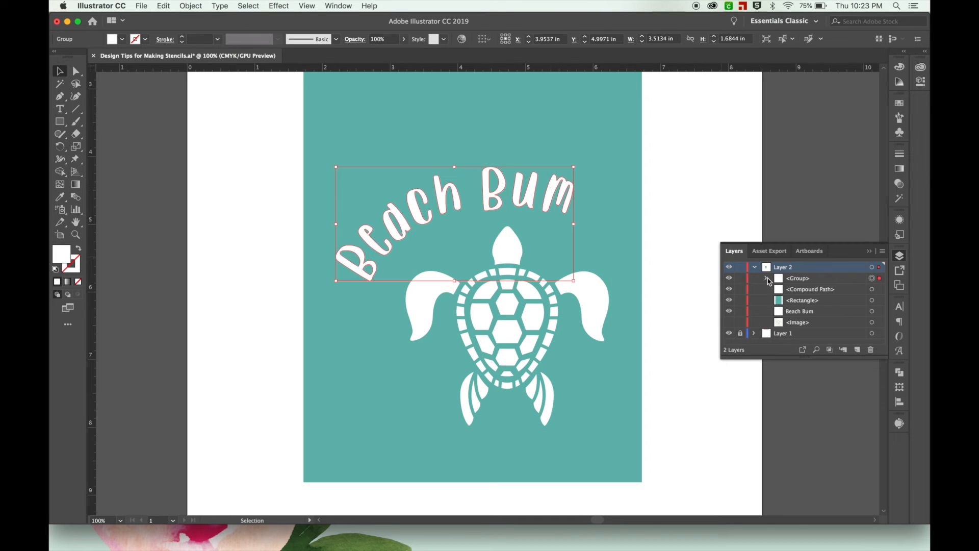
click(766, 278)
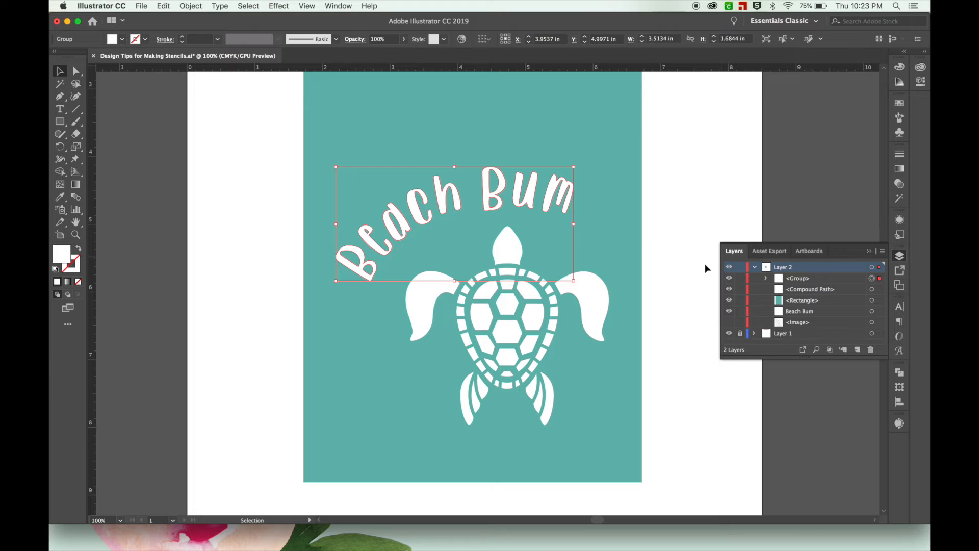
mouse_move(558, 199)
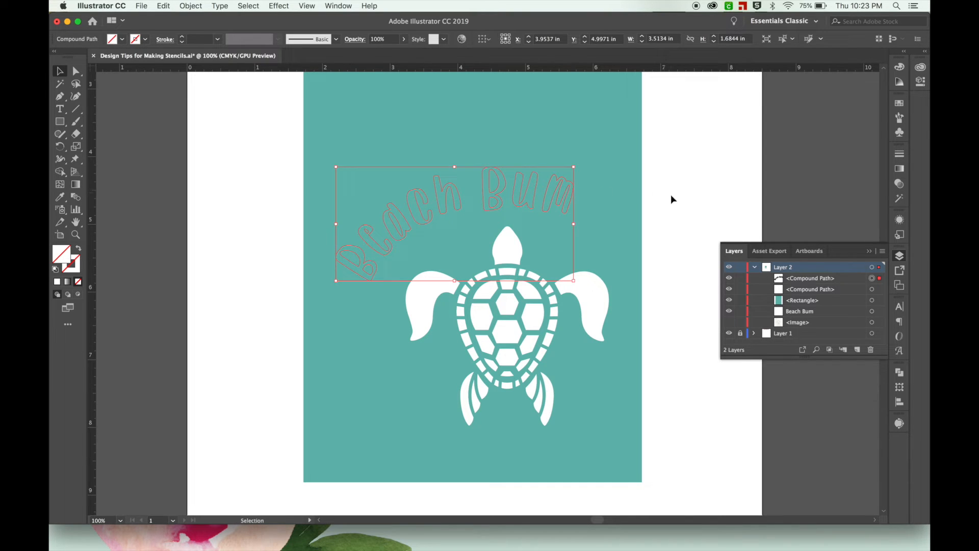
click(682, 197)
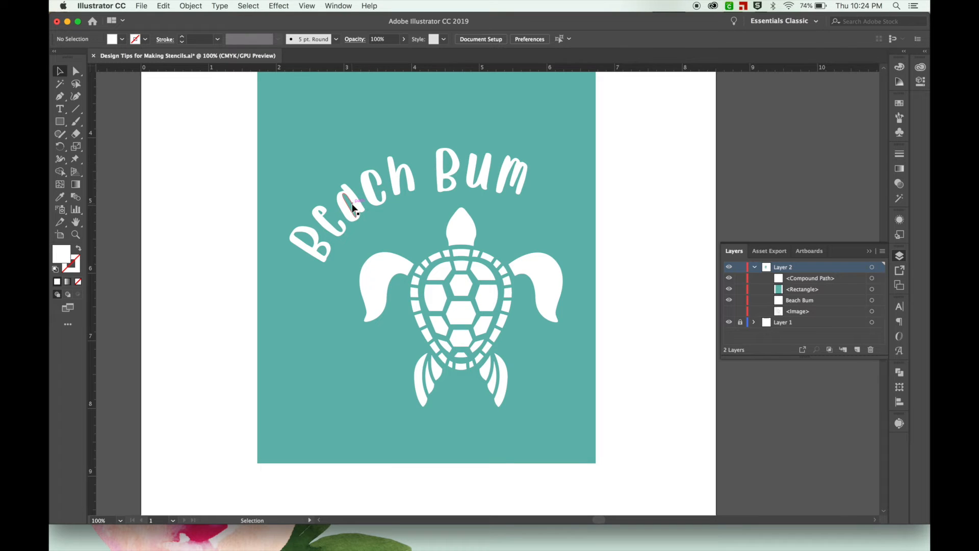
mouse_move(323, 216)
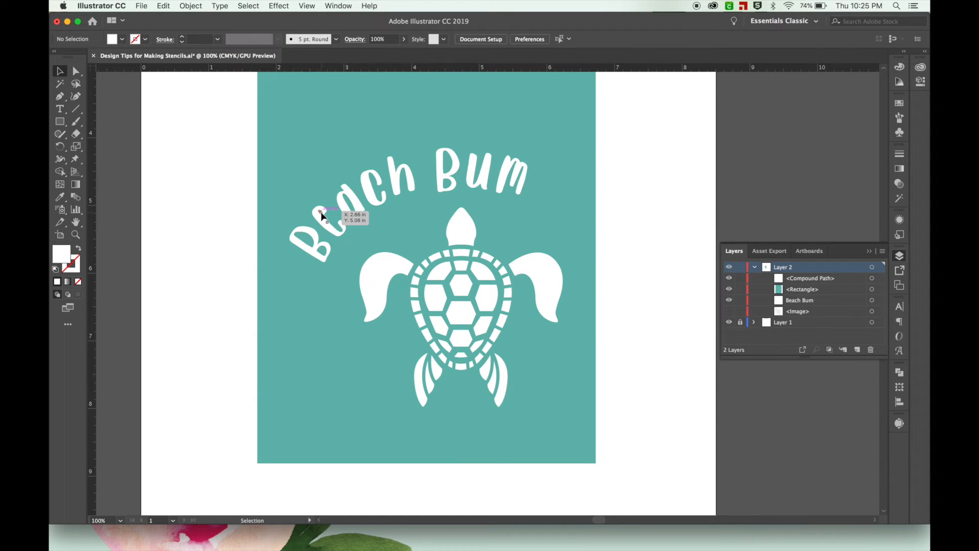
mouse_move(321, 216)
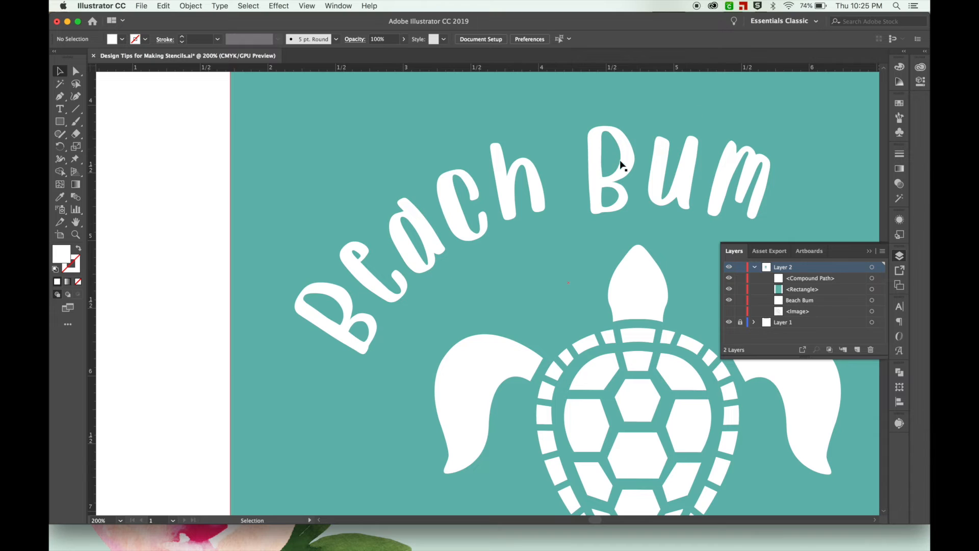
mouse_move(611, 150)
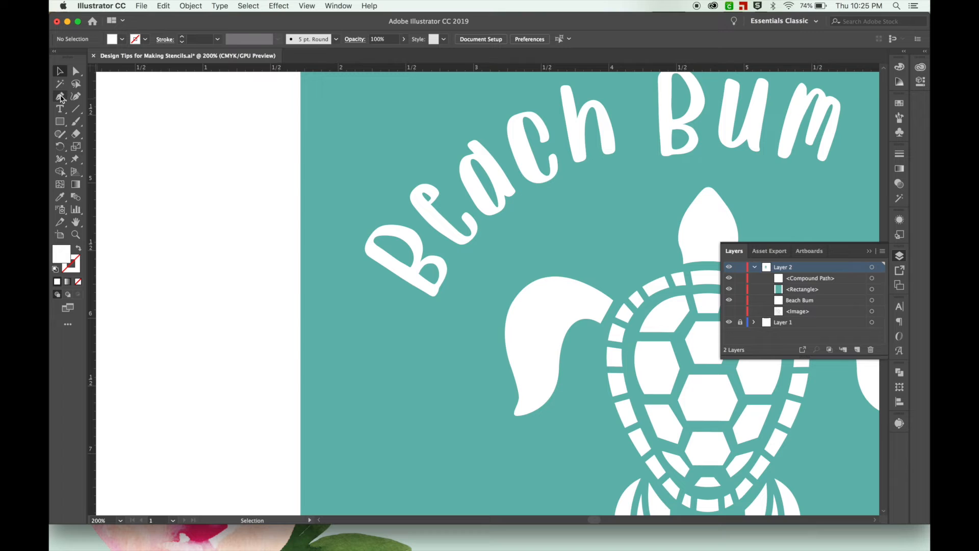
- Draw a teal-filled Pen-tool path across the Beach Bum letters
click(60, 96)
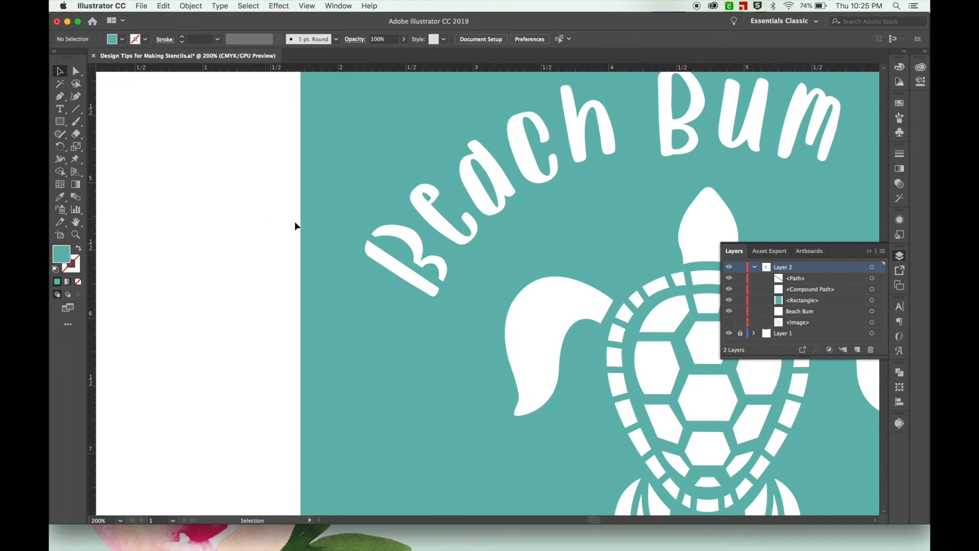
mouse_move(324, 225)
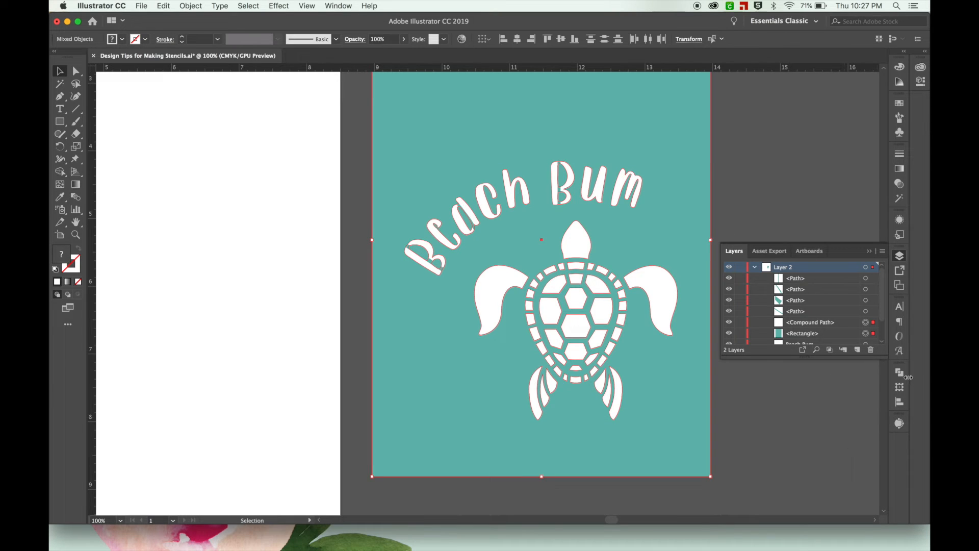
mouse_move(900, 371)
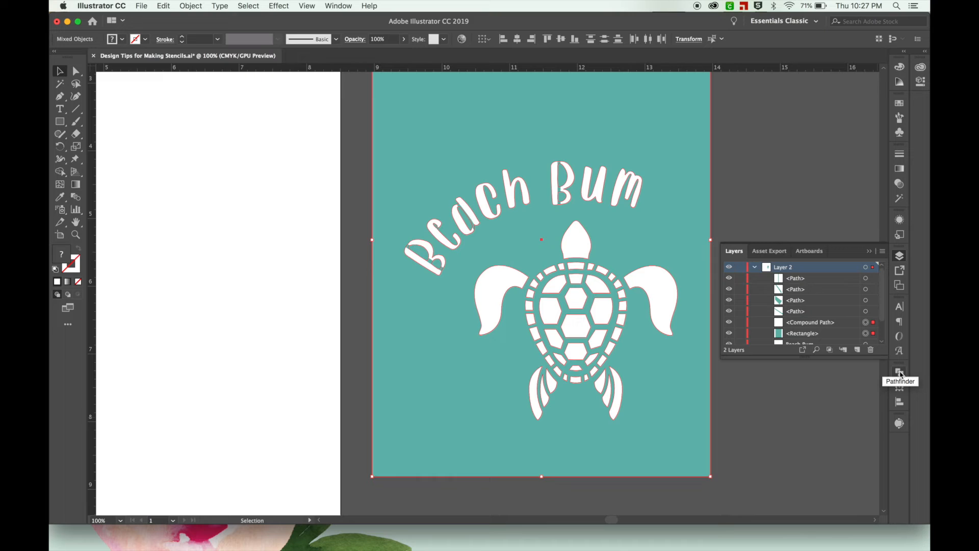
- Use Pathfinder Minus Front to cut the lettering and turtle out of the teal rectangle
click(900, 369)
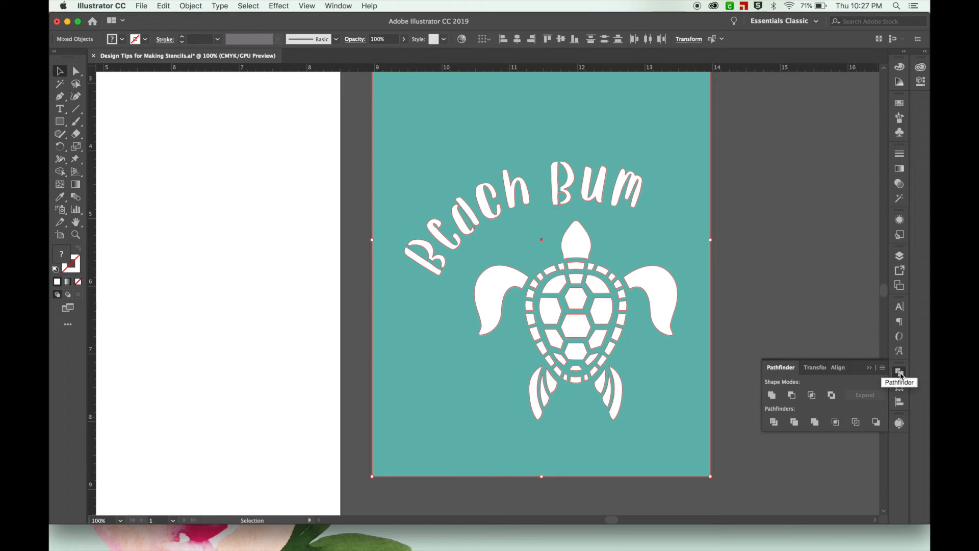
mouse_move(811, 395)
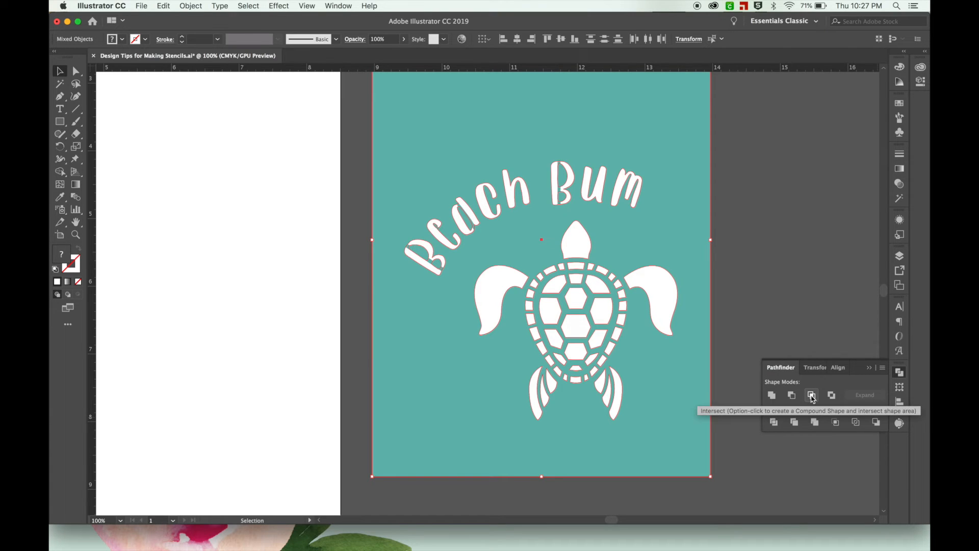
mouse_move(791, 395)
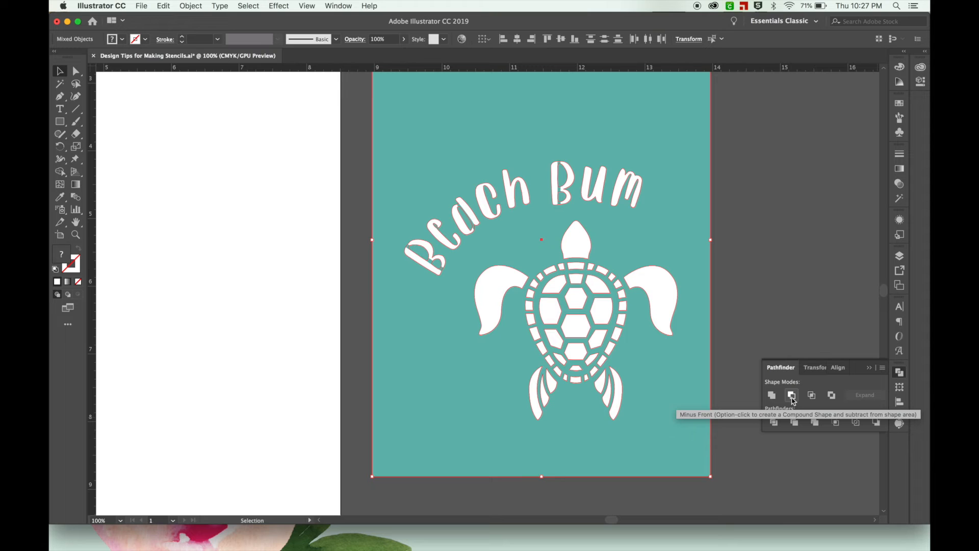
click(792, 394)
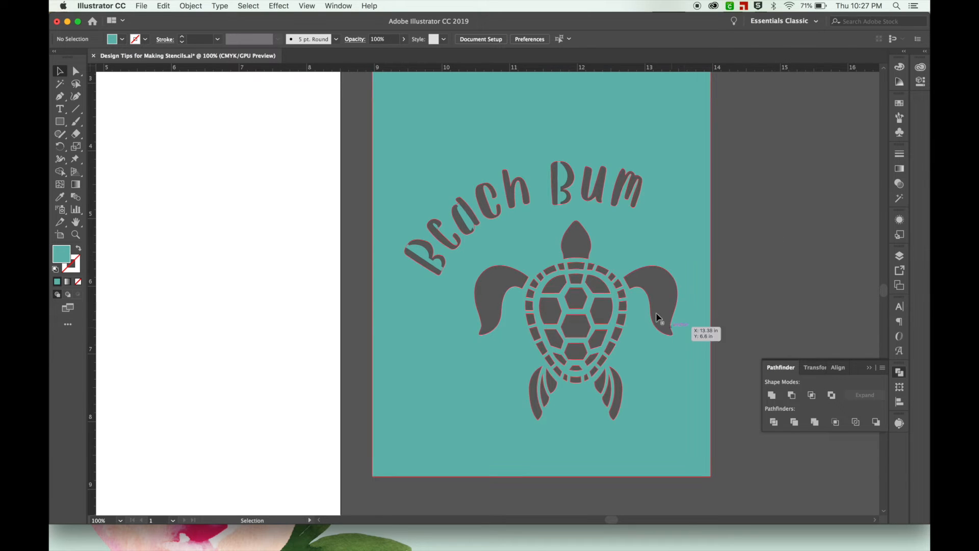
mouse_move(761, 246)
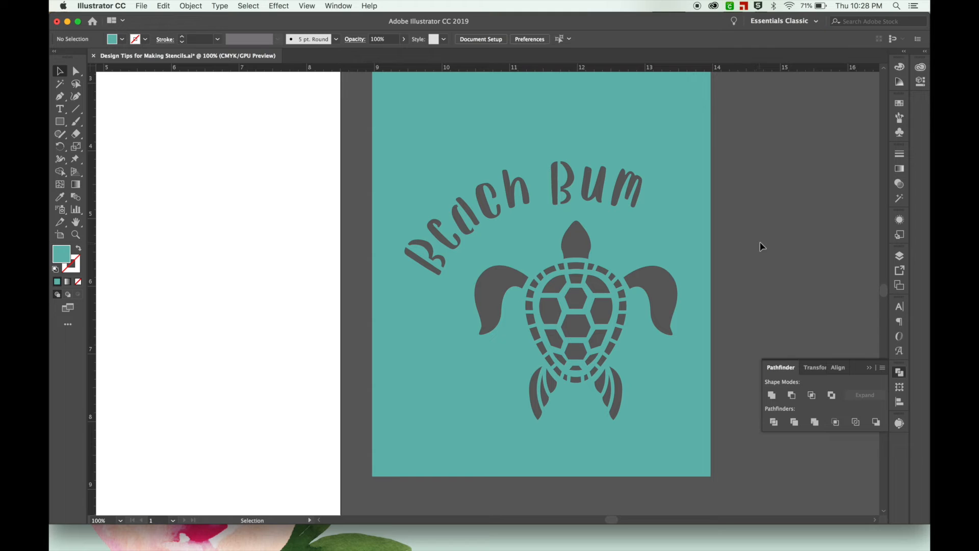
mouse_move(364, 171)
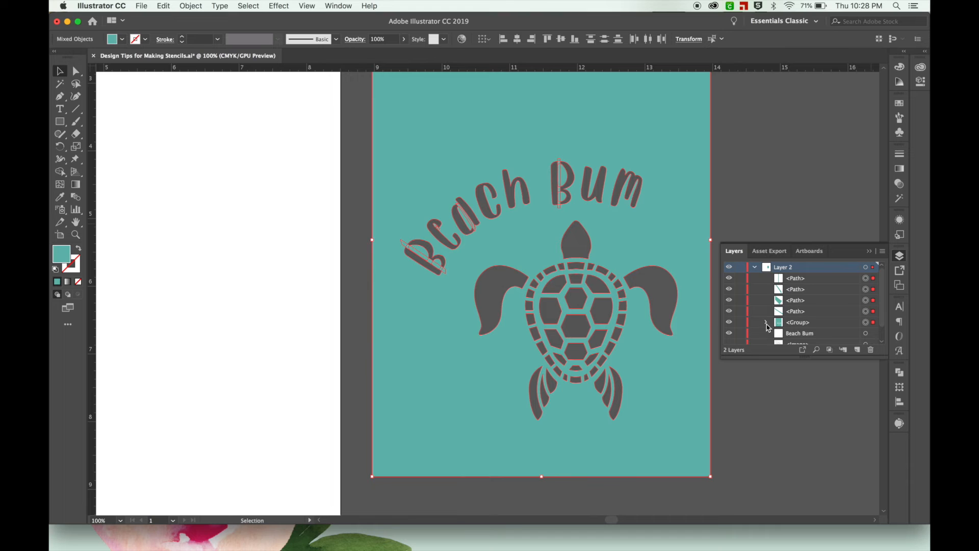
- Expand the stencil group and Unite its pieces into one compound shape
click(767, 322)
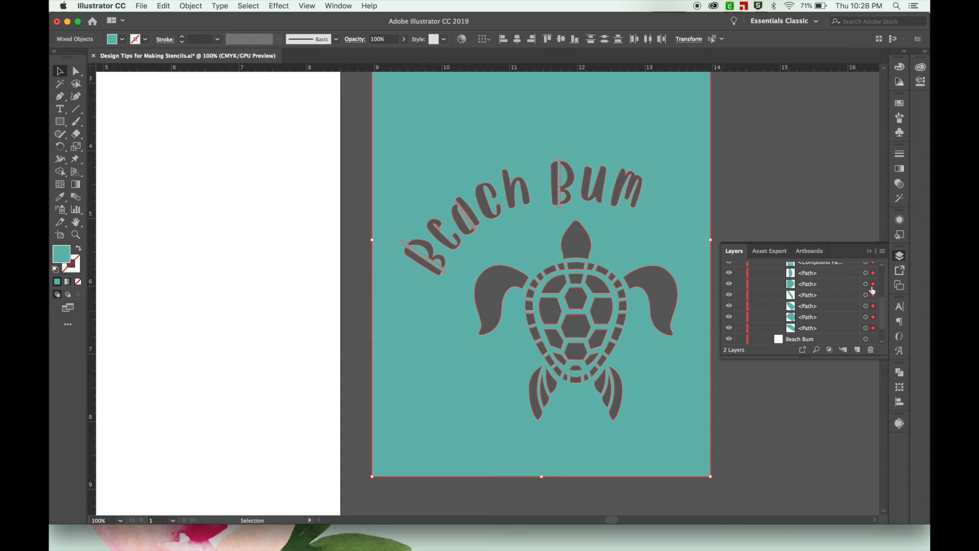
mouse_move(755, 218)
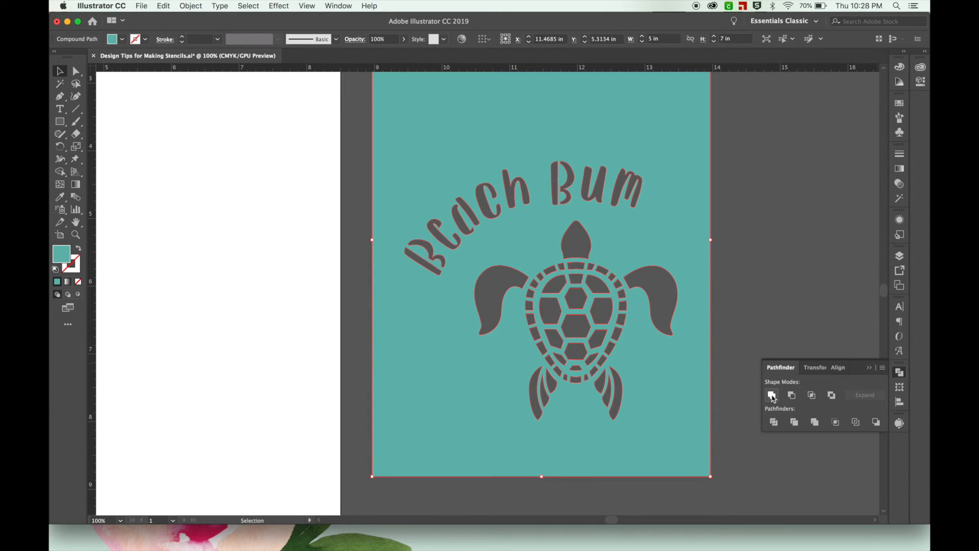
click(900, 255)
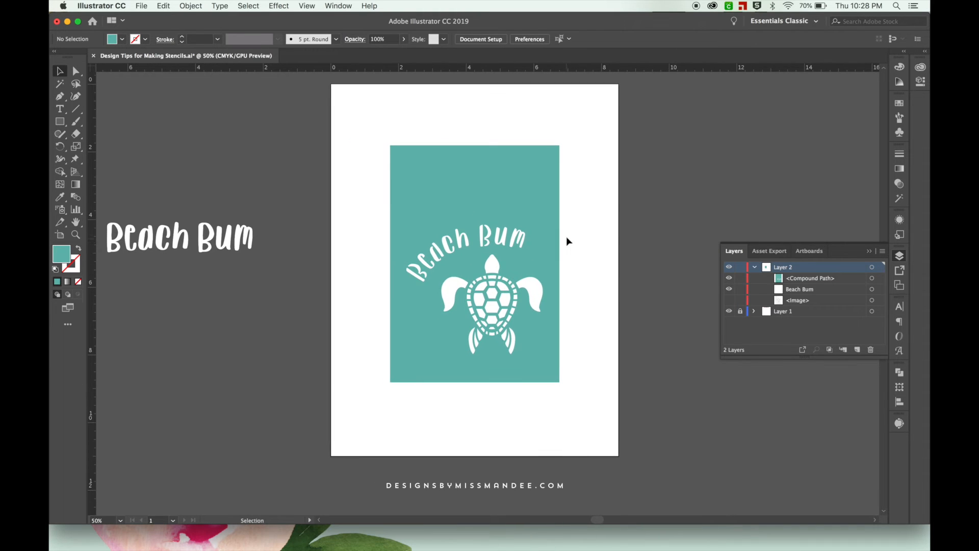
mouse_move(375, 136)
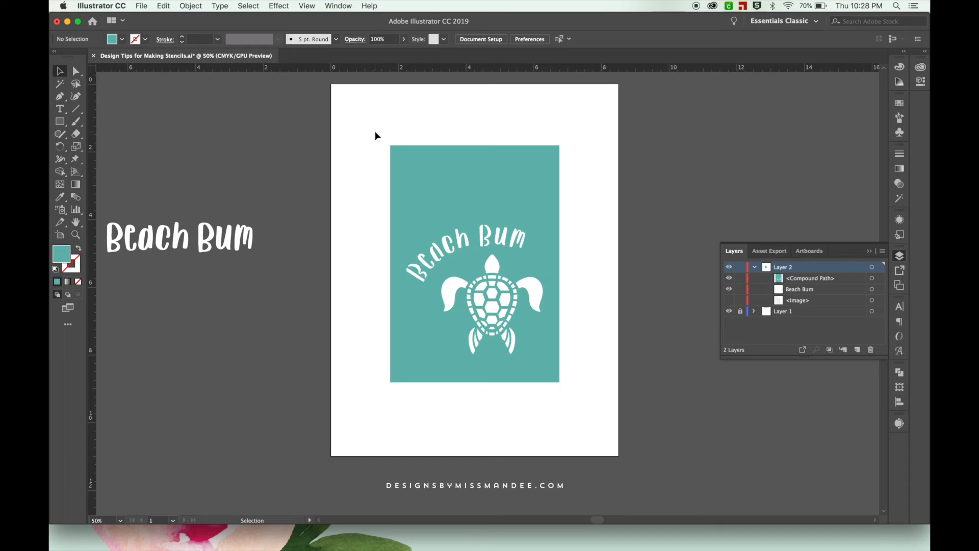
- Move the stencil's edge anchor points with Direct Selection to make a shorter, nearly square panel
click(75, 70)
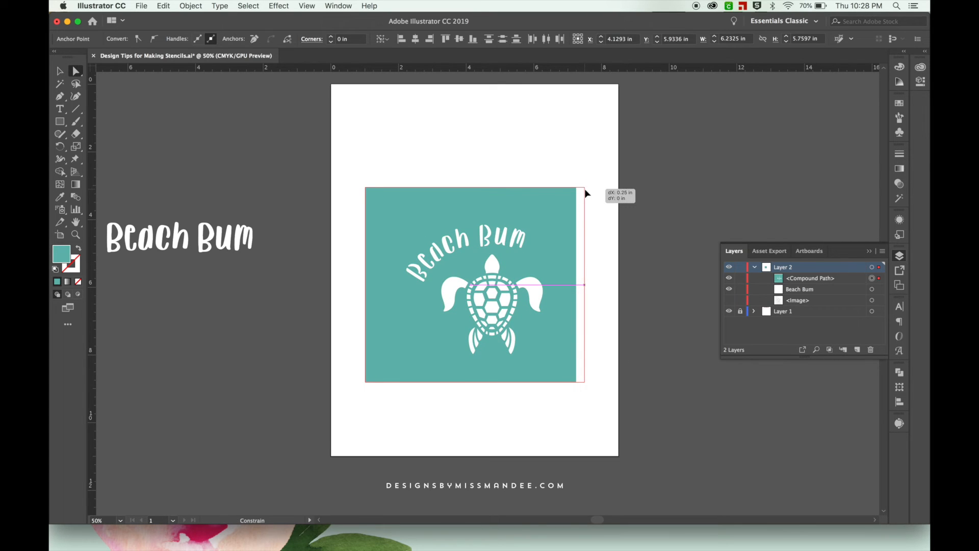
click(640, 231)
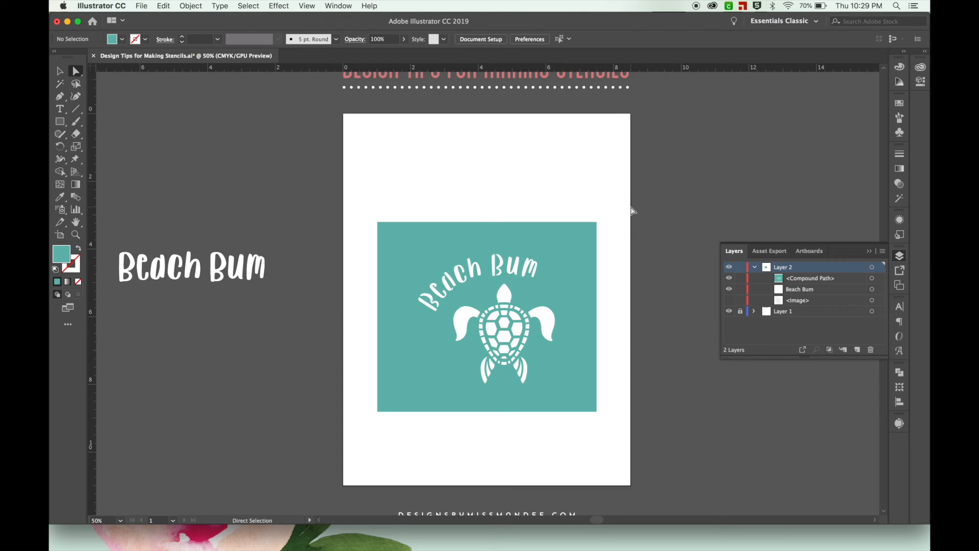
- Delete the spare Beach Bum text, reference image and empty Layer 1, leaving the stencil path
click(800, 288)
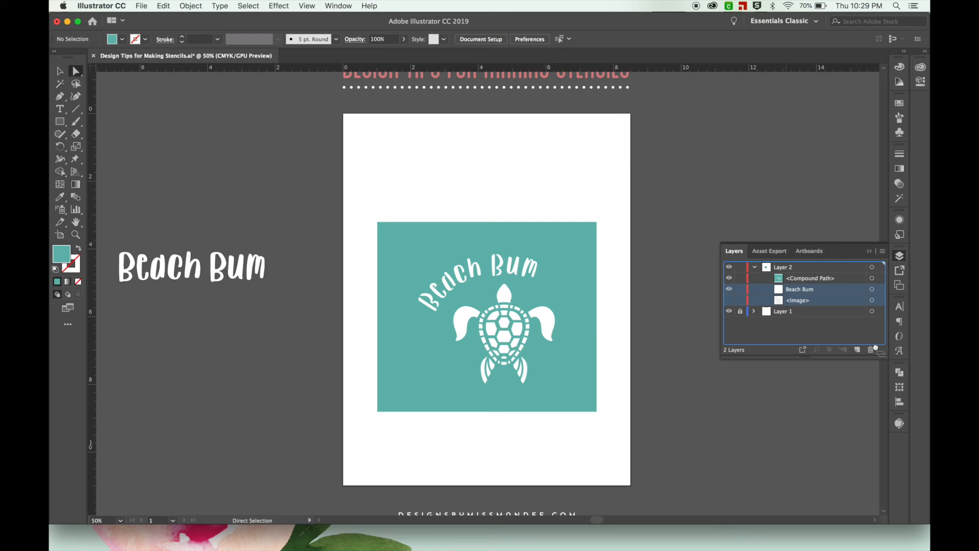
click(755, 267)
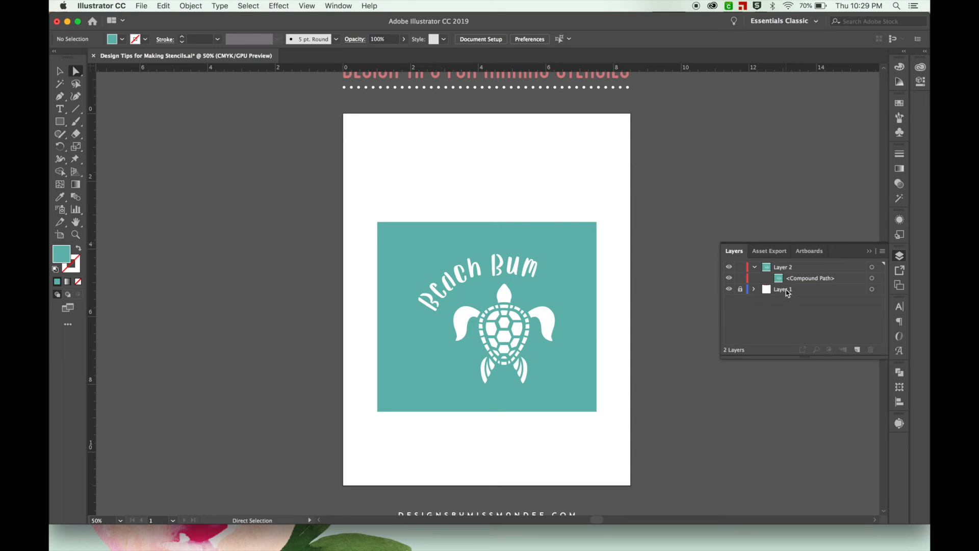
click(870, 350)
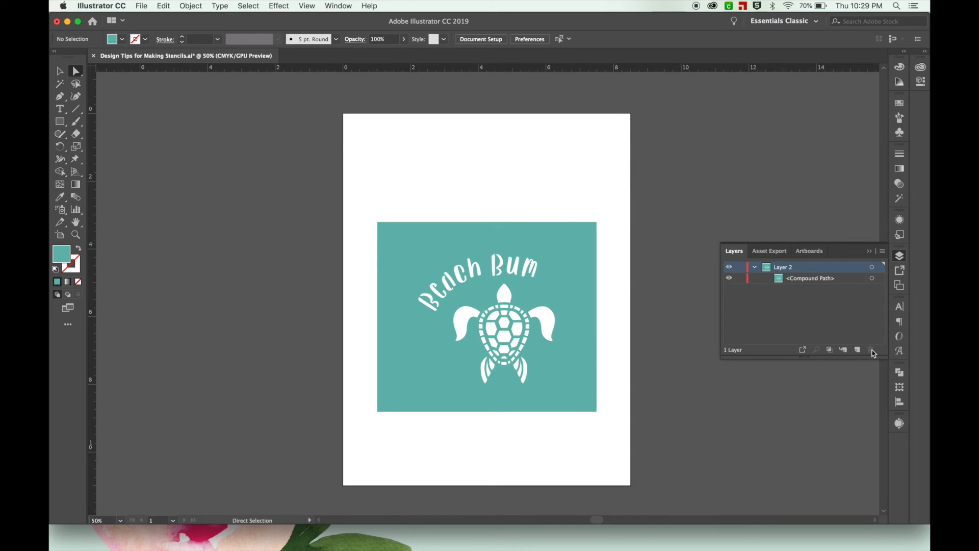
mouse_move(671, 342)
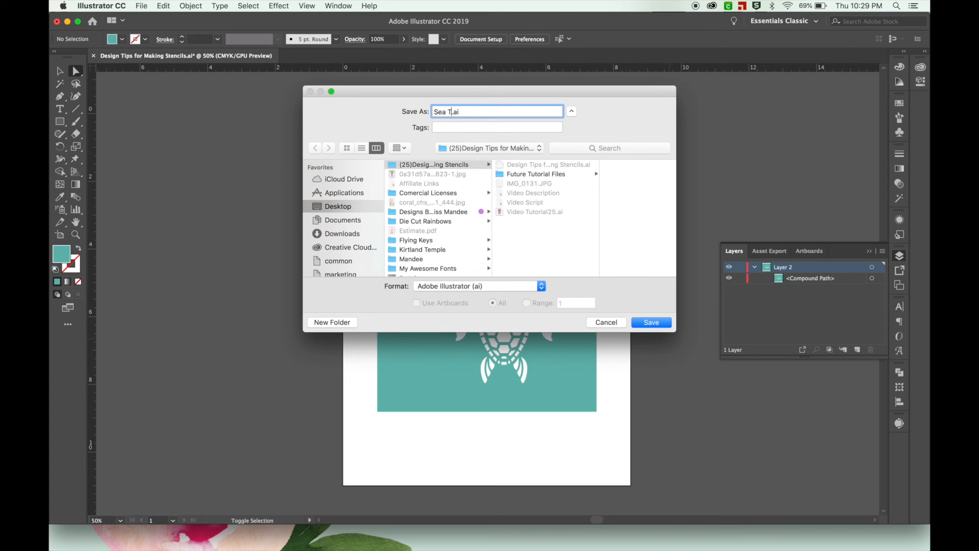
- Save the design as Sea Turtle.svg and confirm the SVG options
text(urtle)
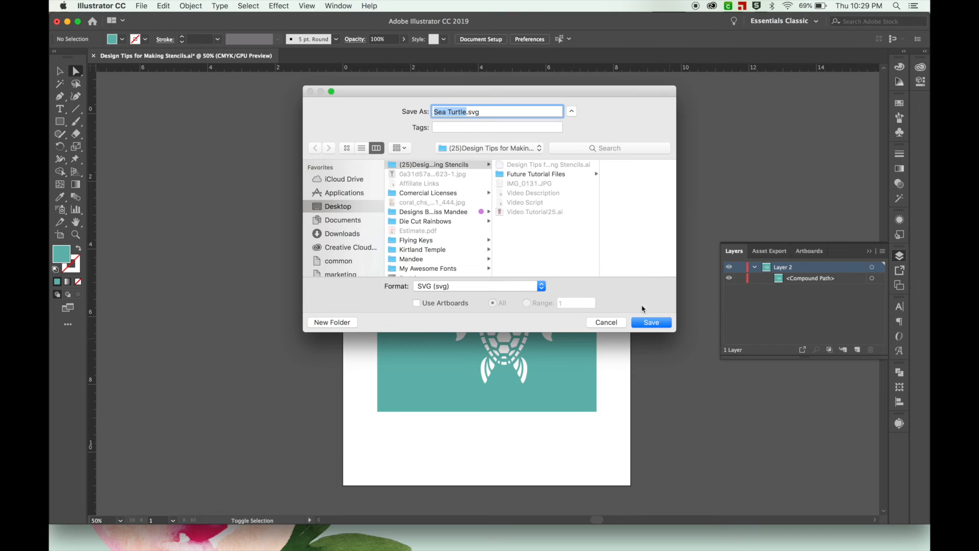
click(651, 322)
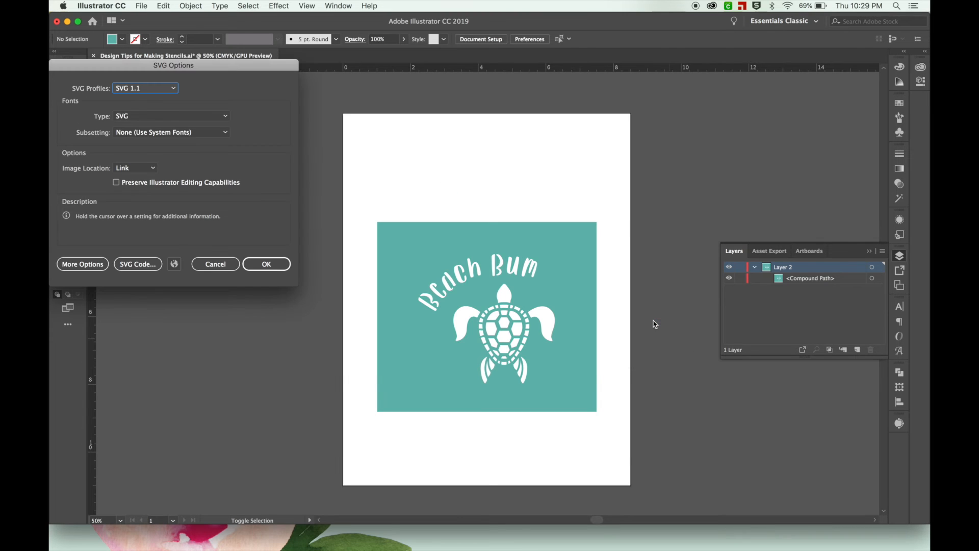
click(266, 263)
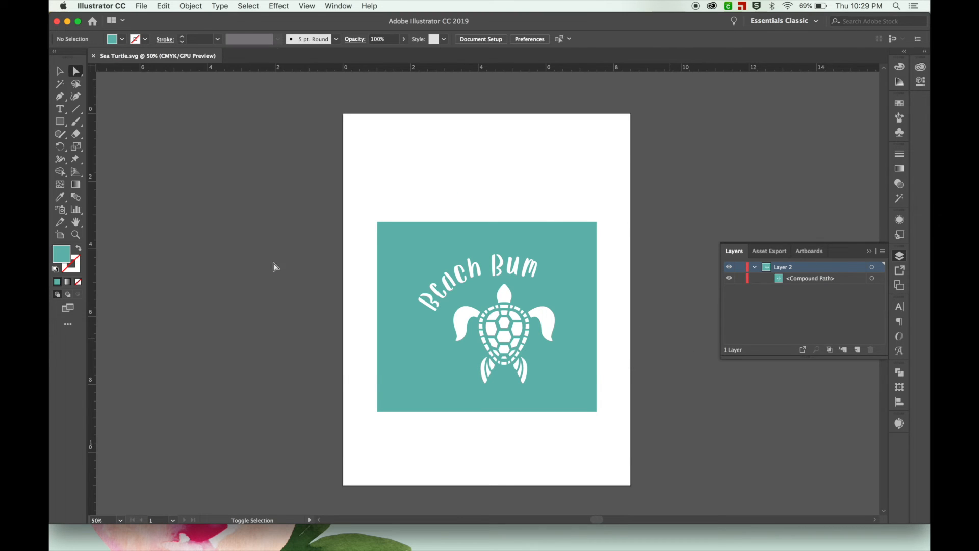
click(75, 71)
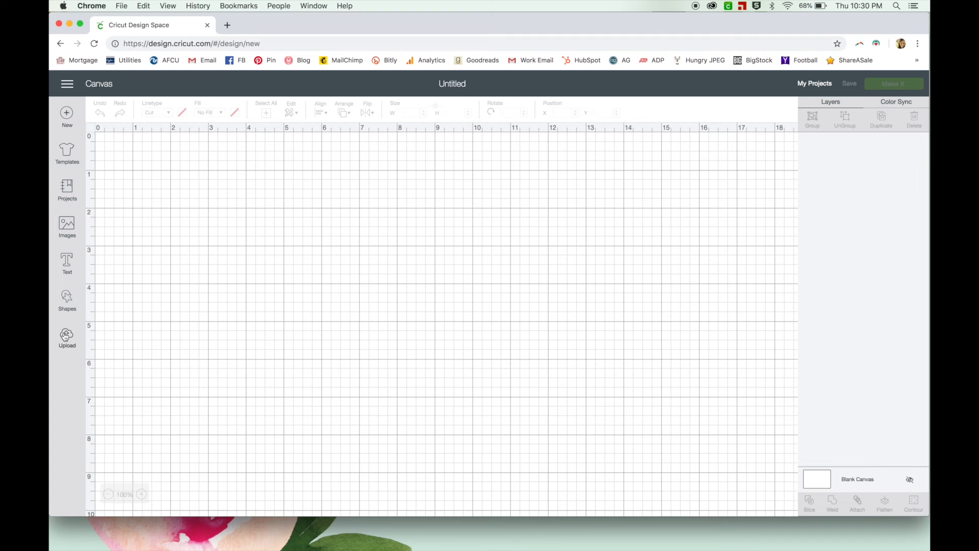
- Start an image upload and browse to the stencils folder on the Desktop
click(68, 338)
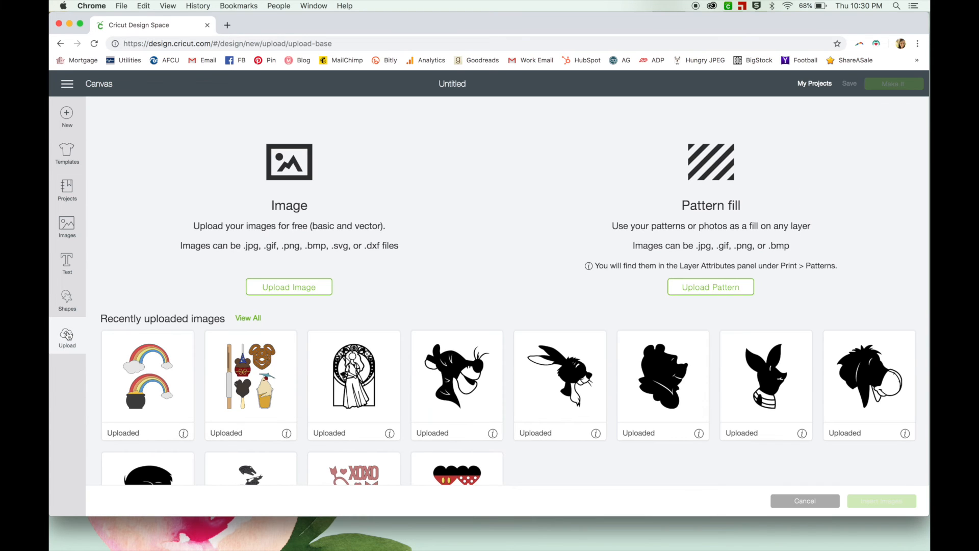
click(288, 287)
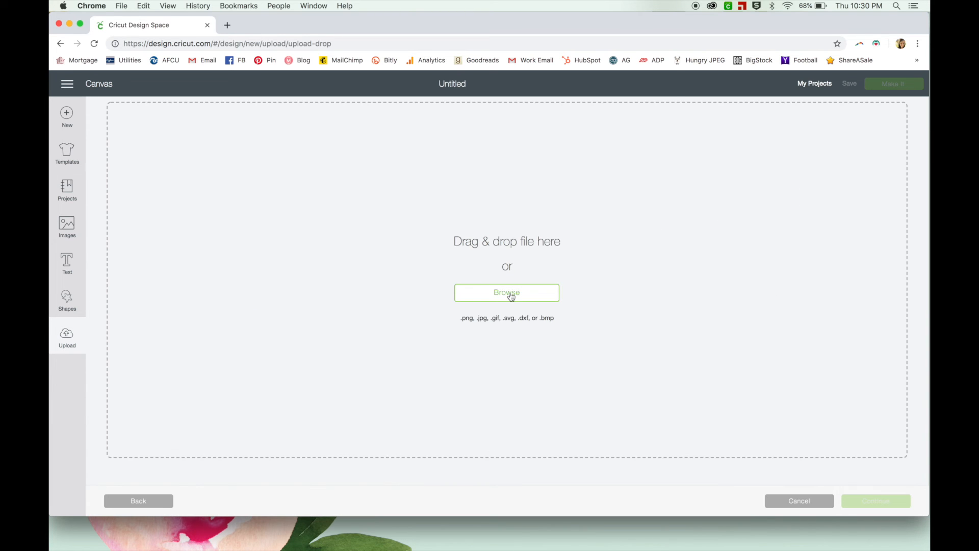
click(507, 293)
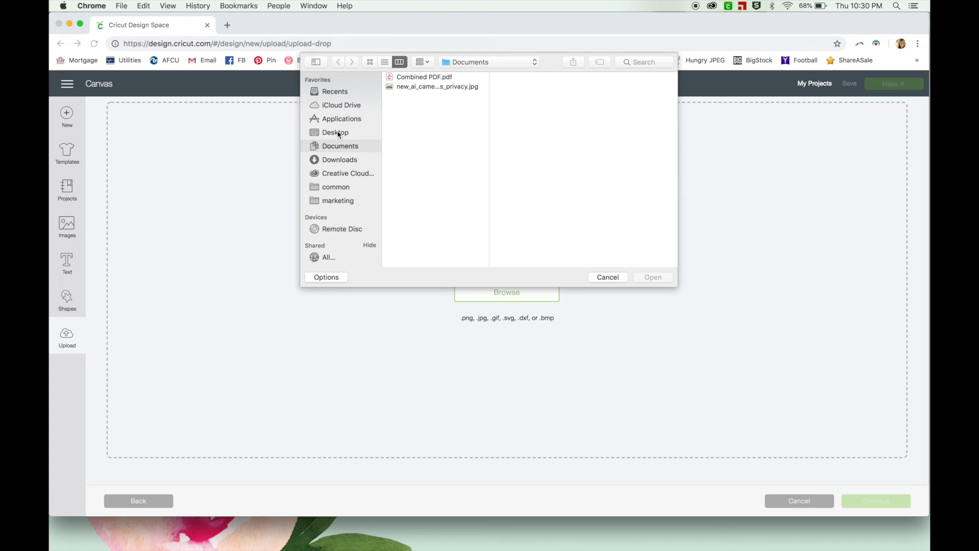
click(335, 133)
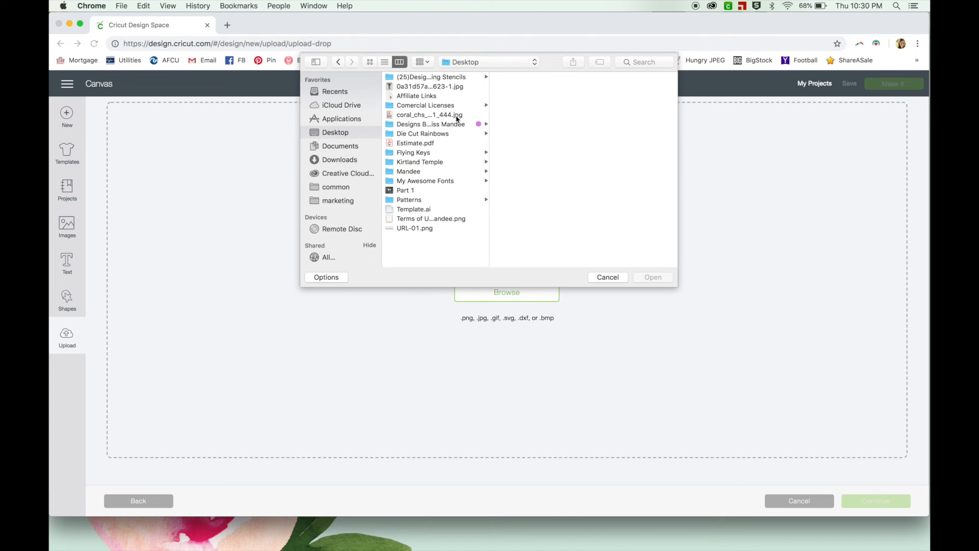
click(429, 77)
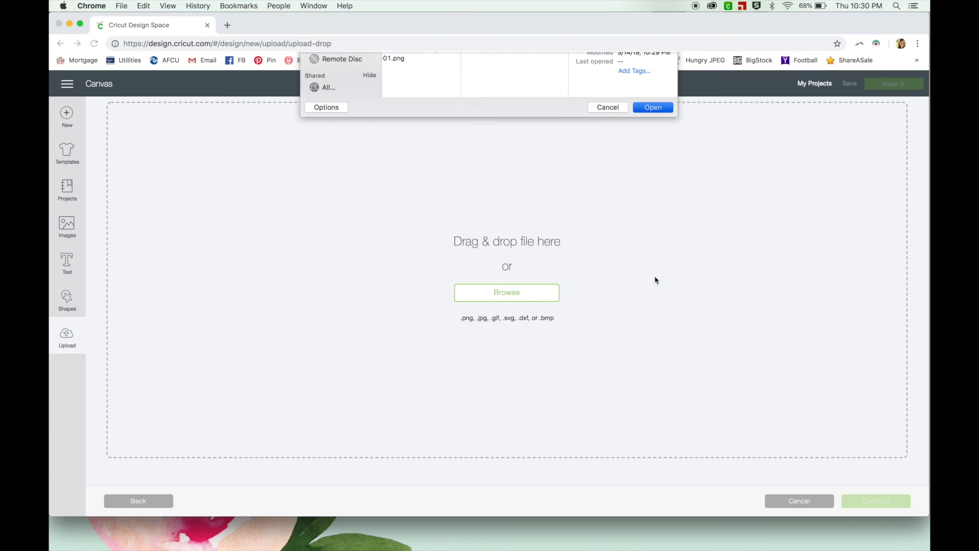
- Choose Sea Turtle.svg and save it as an uploaded vector image
click(653, 107)
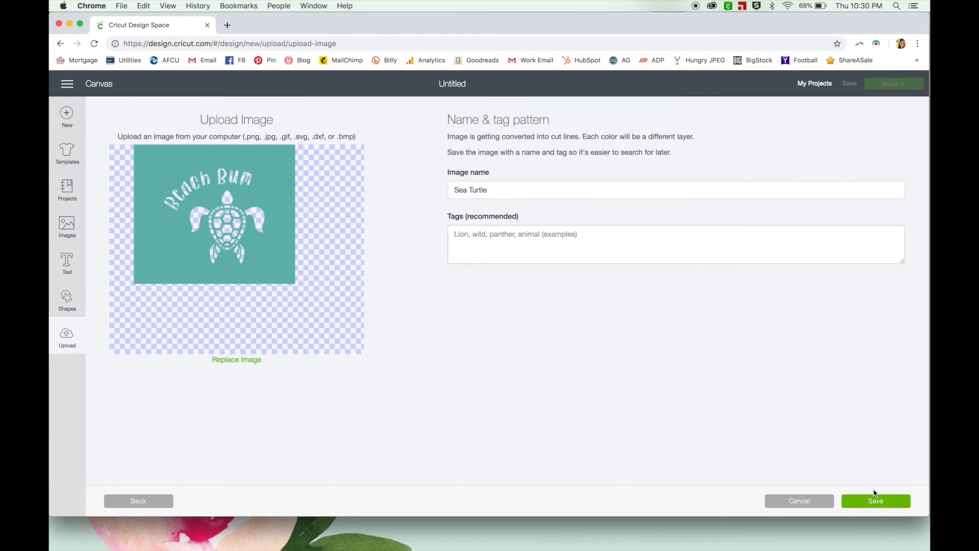
click(875, 500)
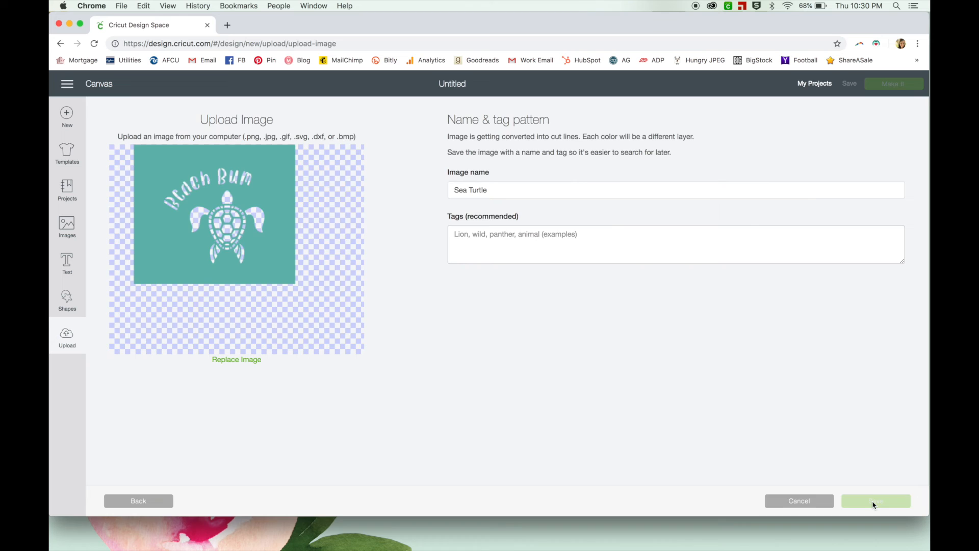
click(875, 500)
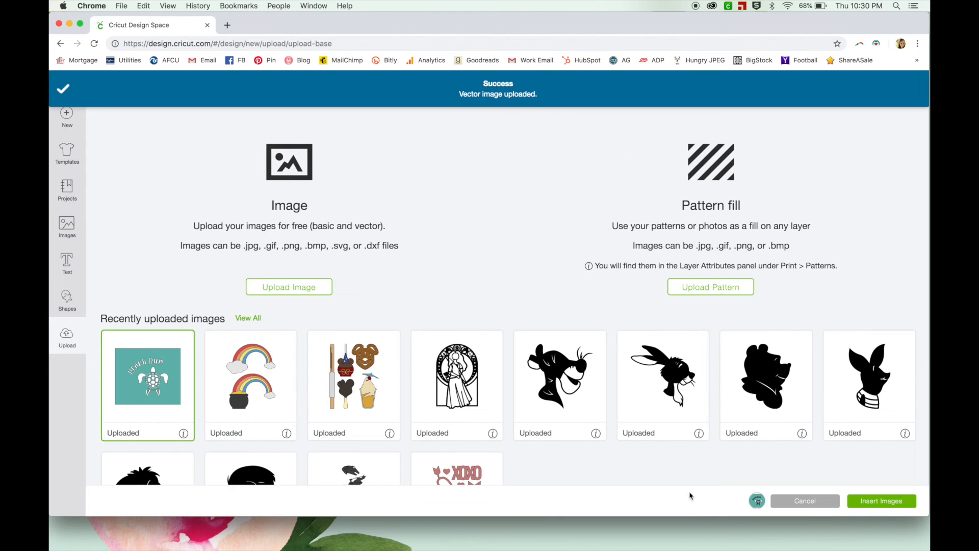
- Insert the uploaded Sea Turtle stencil onto the canvas and send it to Make It
click(881, 500)
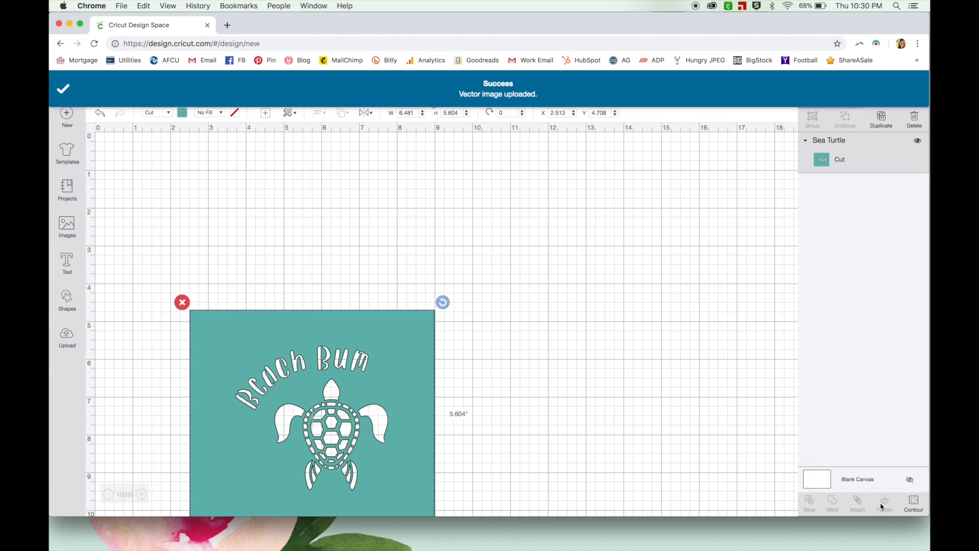
click(62, 88)
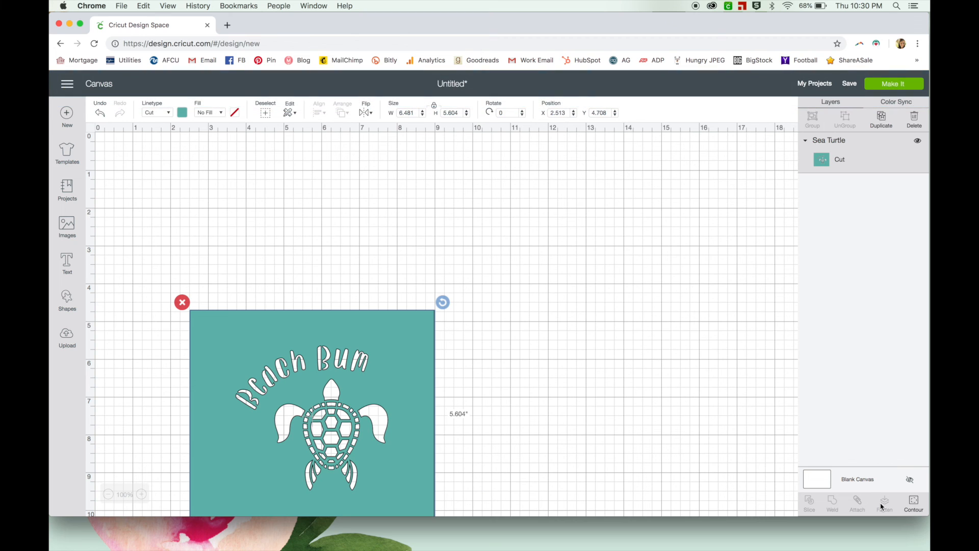
mouse_move(462, 321)
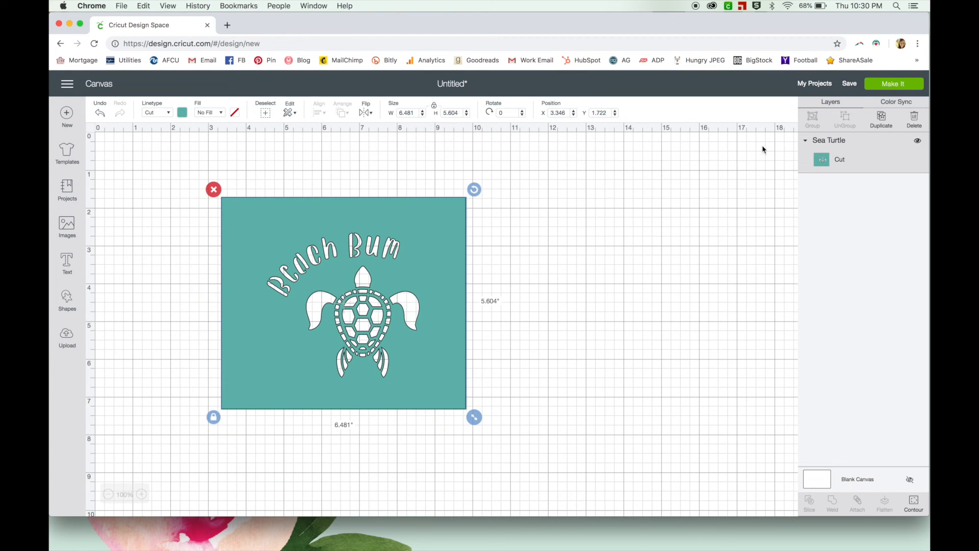
mouse_move(895, 83)
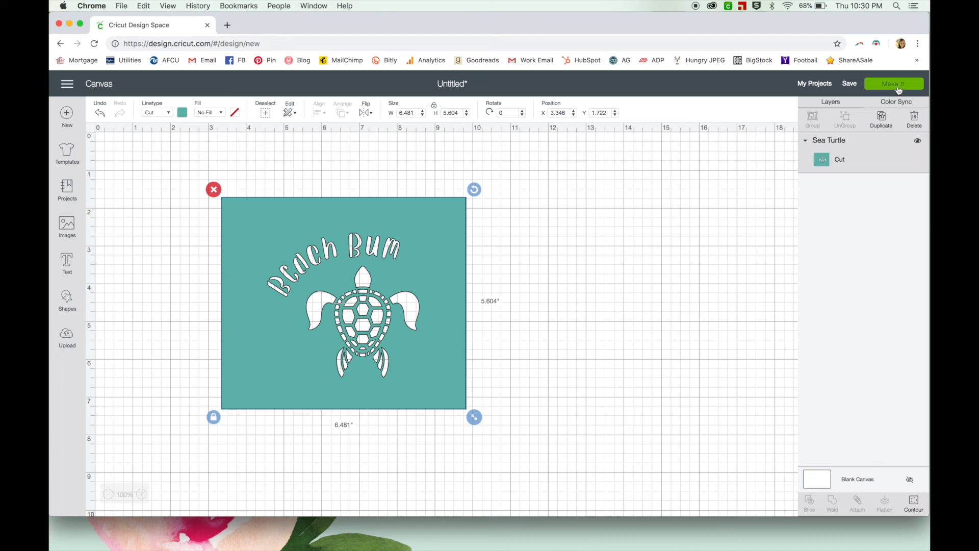
click(894, 83)
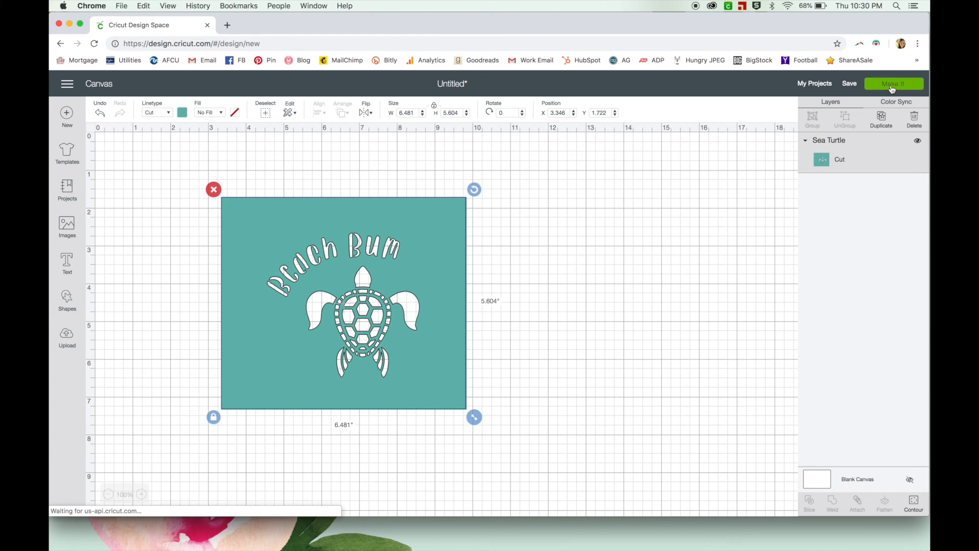
click(894, 82)
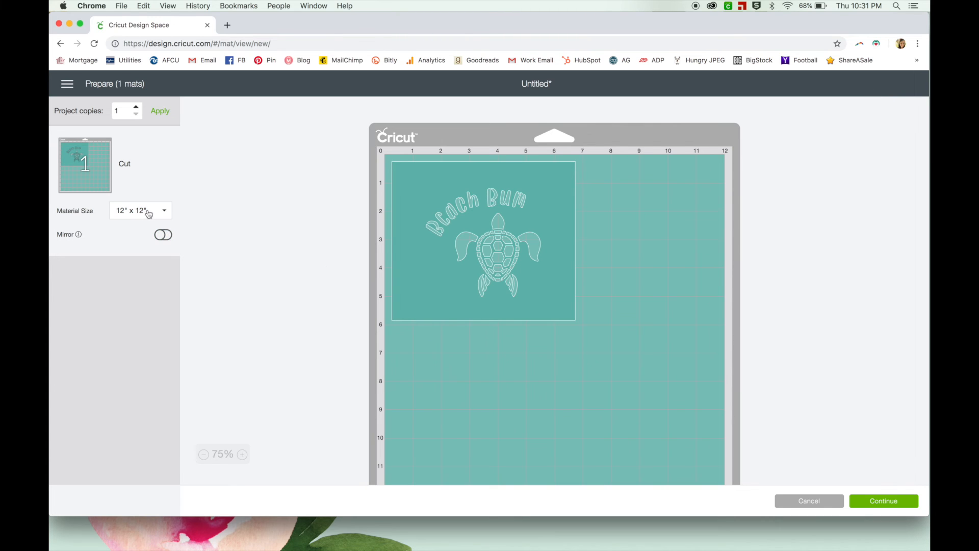
- Set the mat's material size to 8.5 x 11 inches for the stencil cut
click(883, 500)
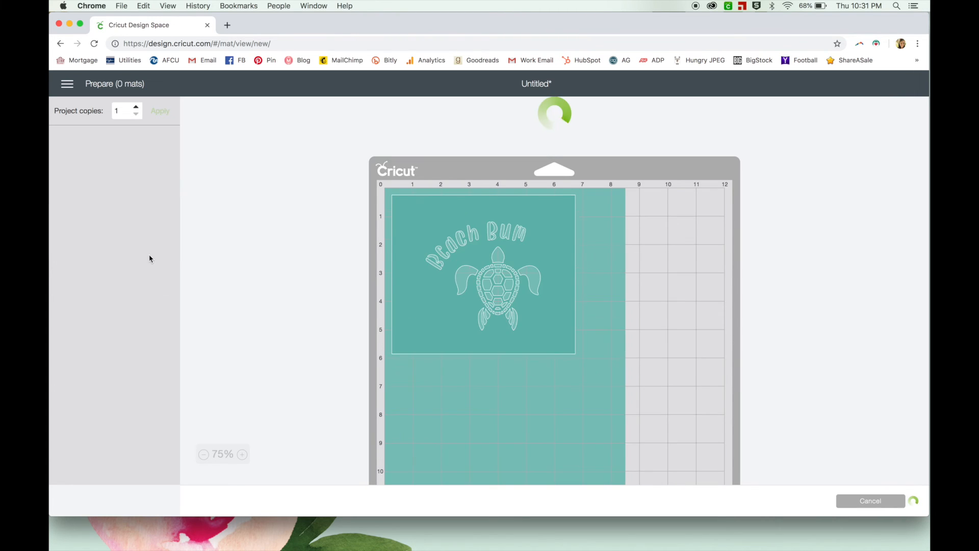
click(161, 110)
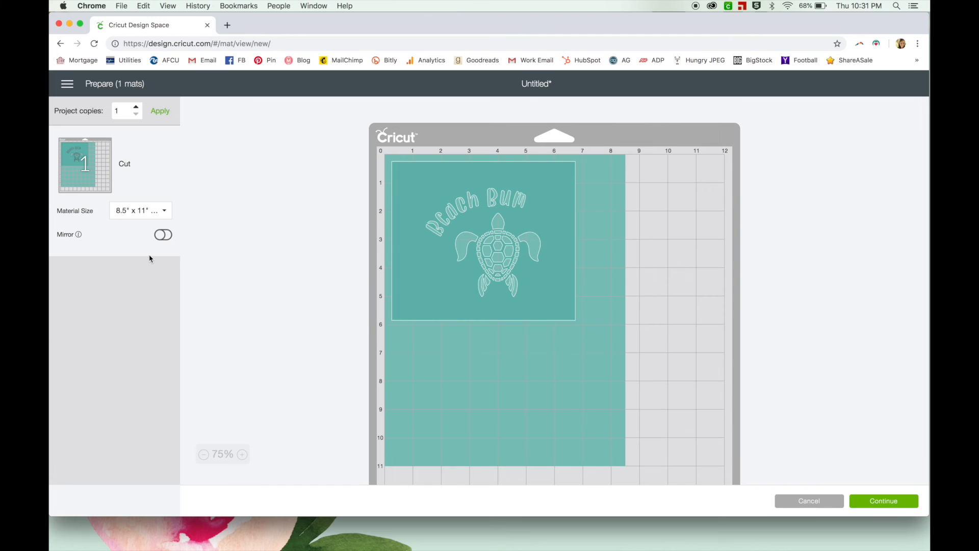
mouse_move(823, 252)
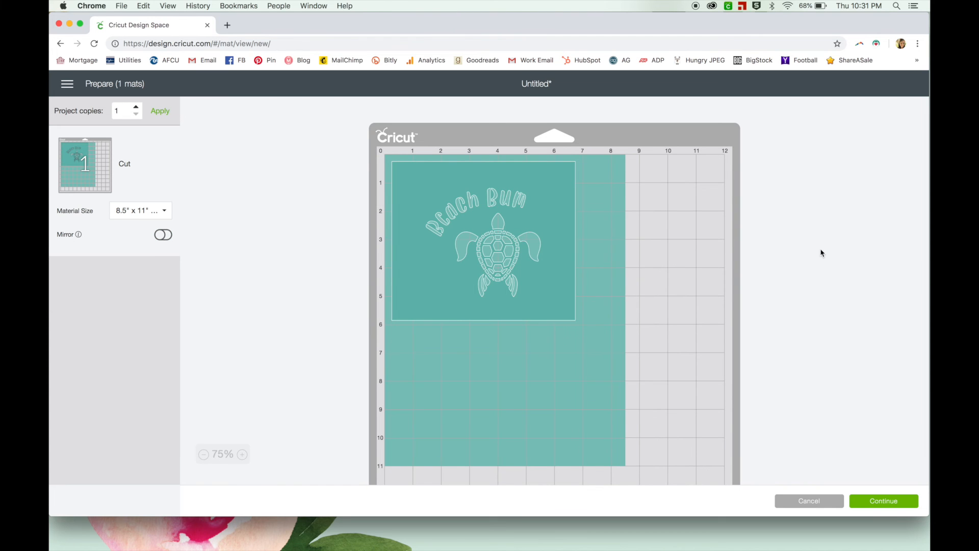